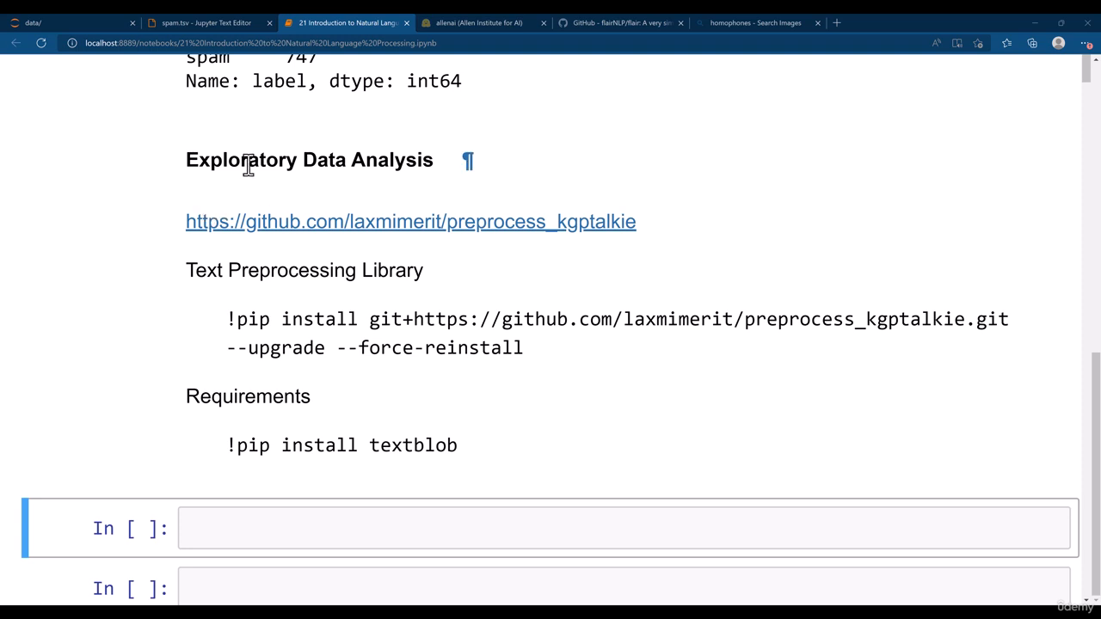
mouse_move(493, 234)
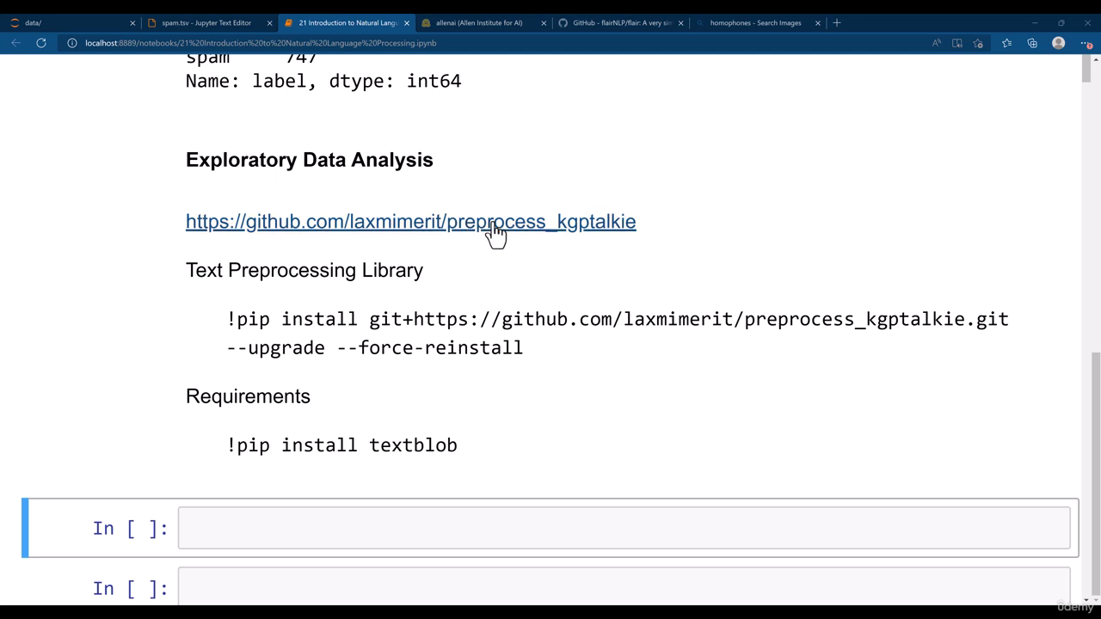
mouse_move(506, 234)
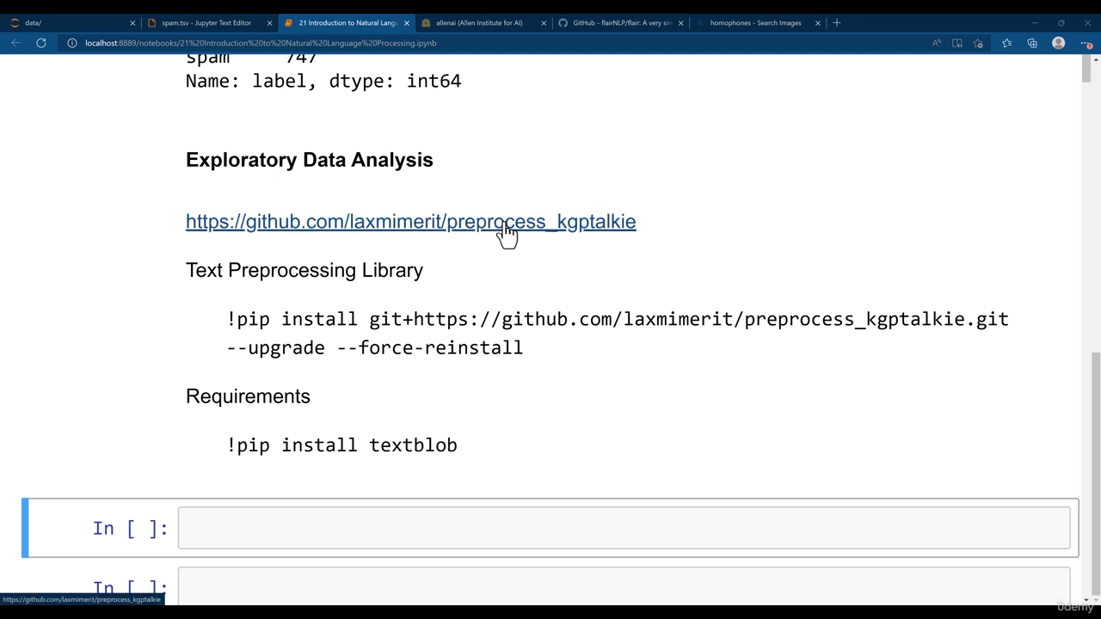
mouse_move(482, 237)
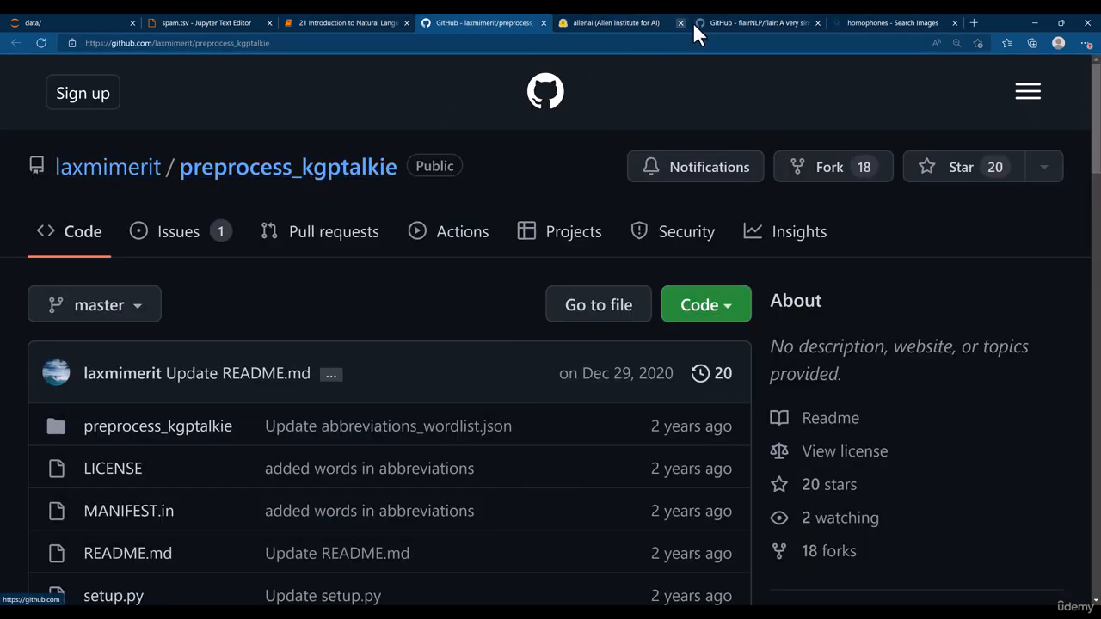
Close the unrelated browser tabs and scroll through the repository README.
left_click(677, 22)
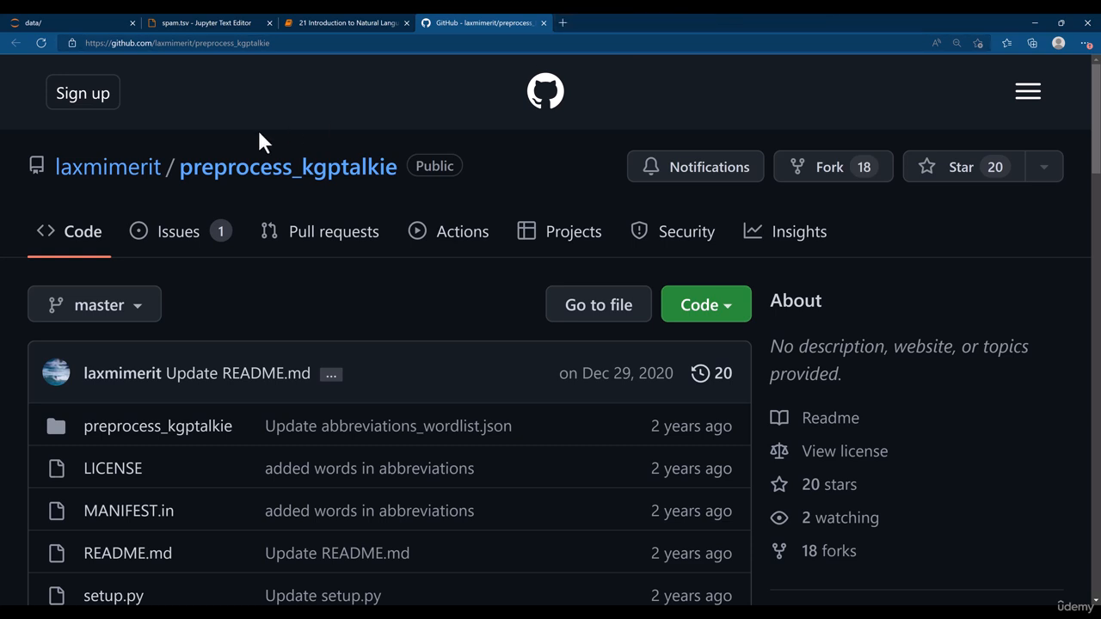
mouse_move(308, 179)
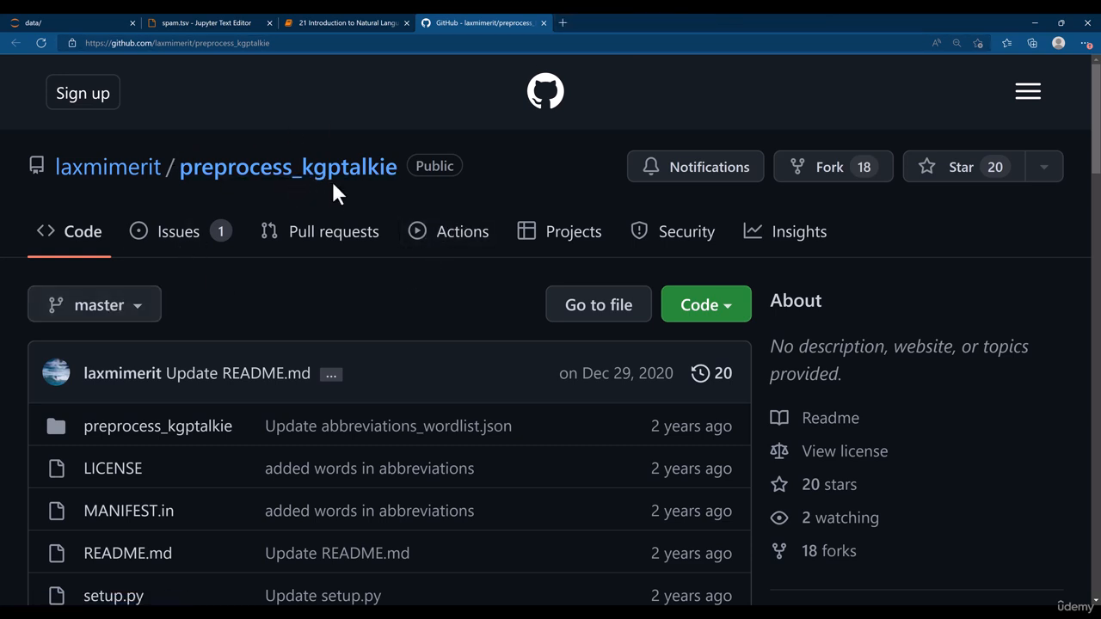
scroll("down", 3)
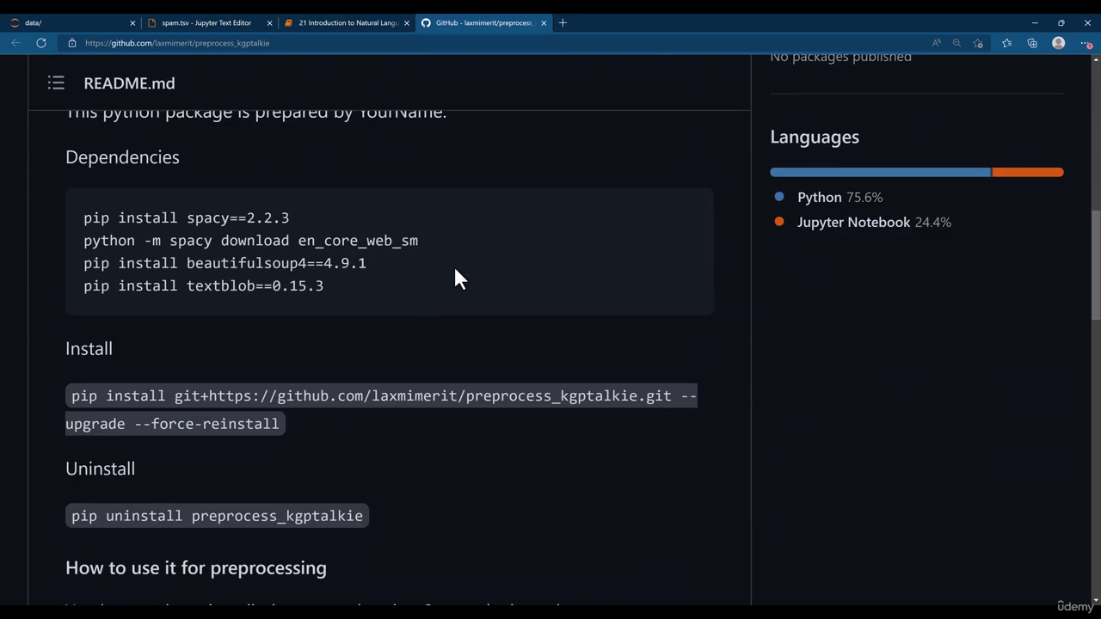
scroll("up", 3)
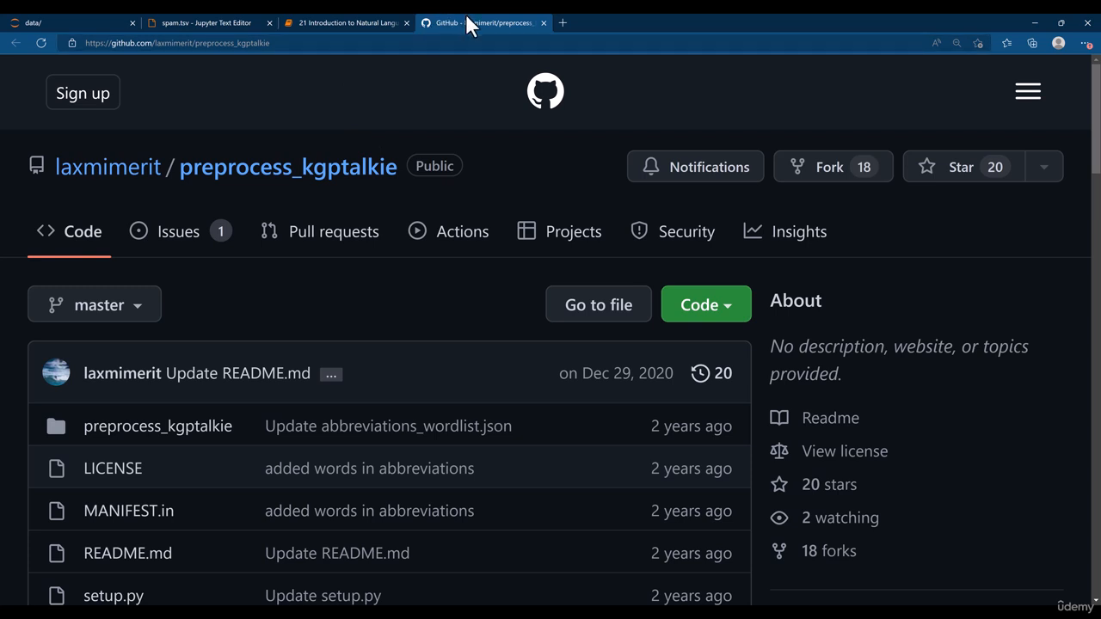
mouse_move(267, 112)
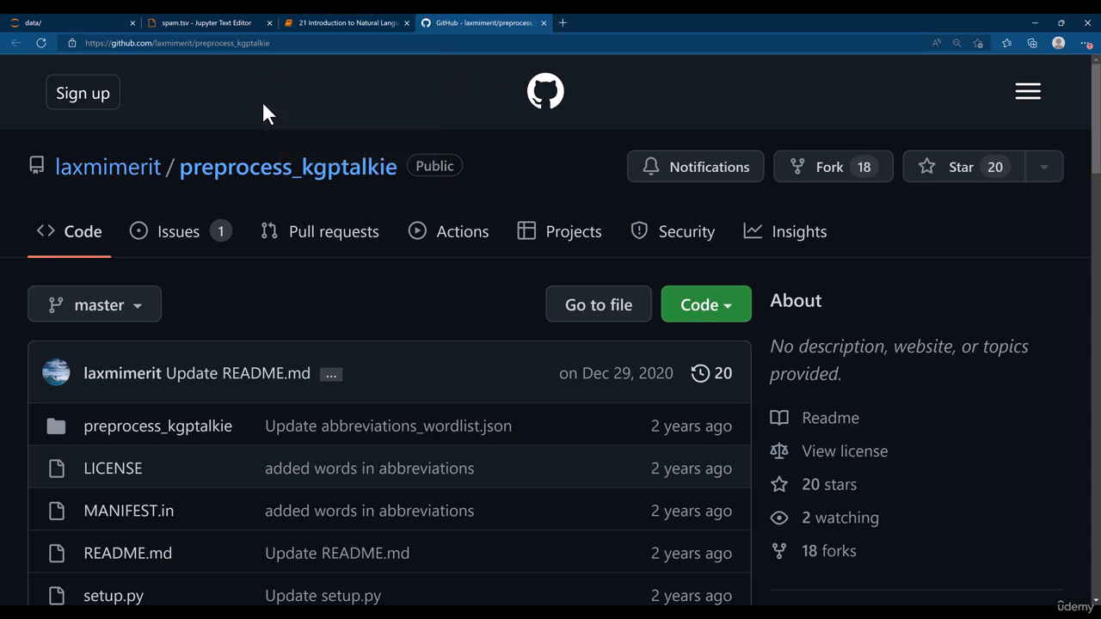
mouse_move(724, 262)
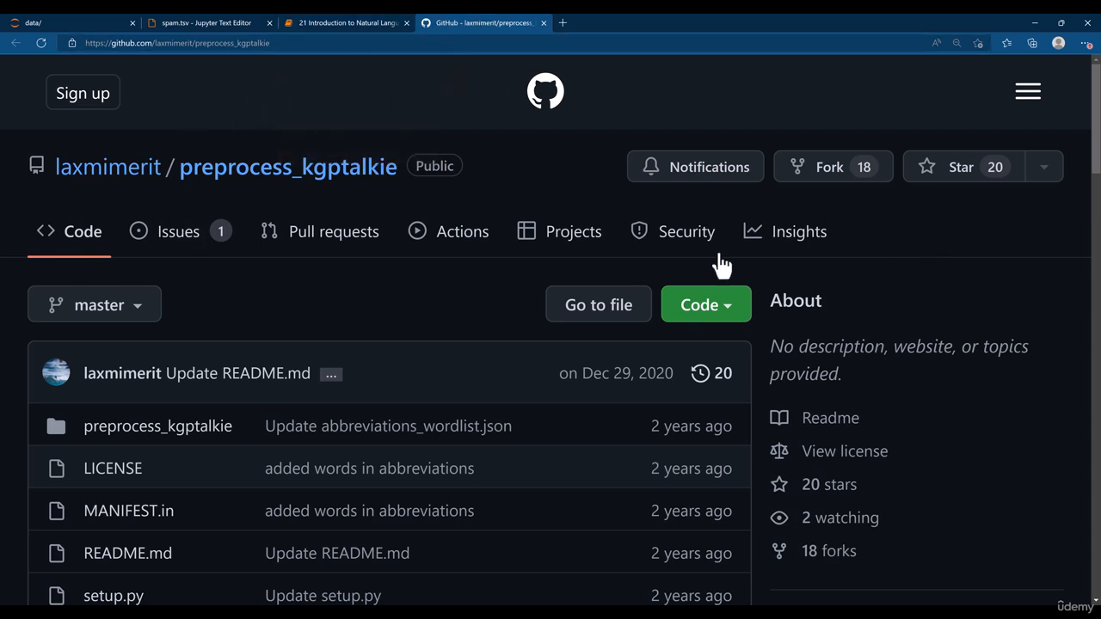
mouse_move(272, 245)
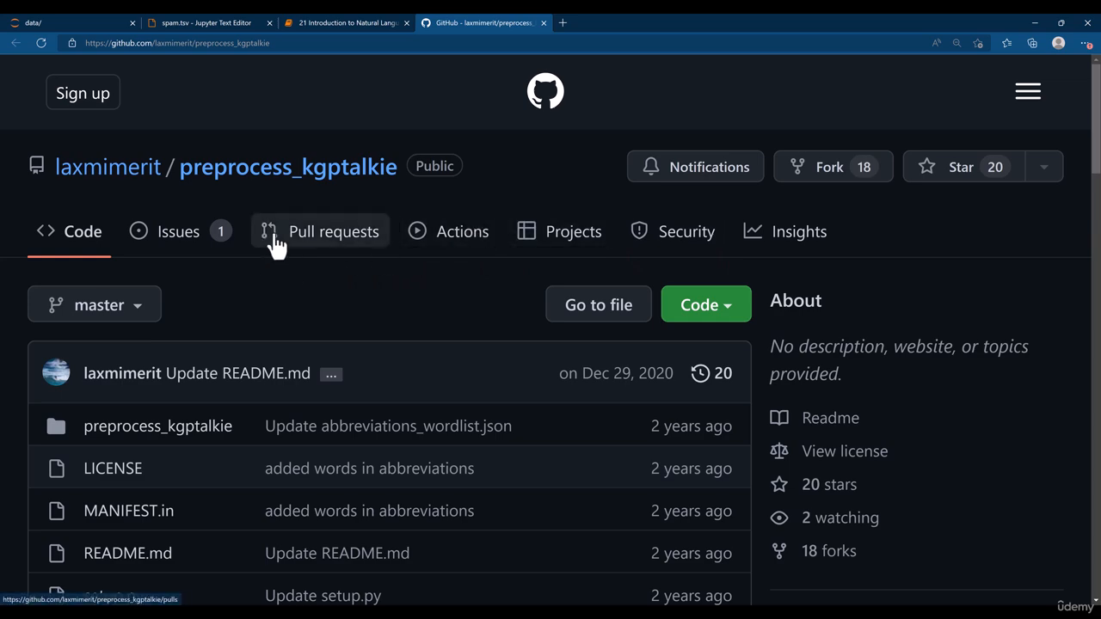
scroll("down", 3)
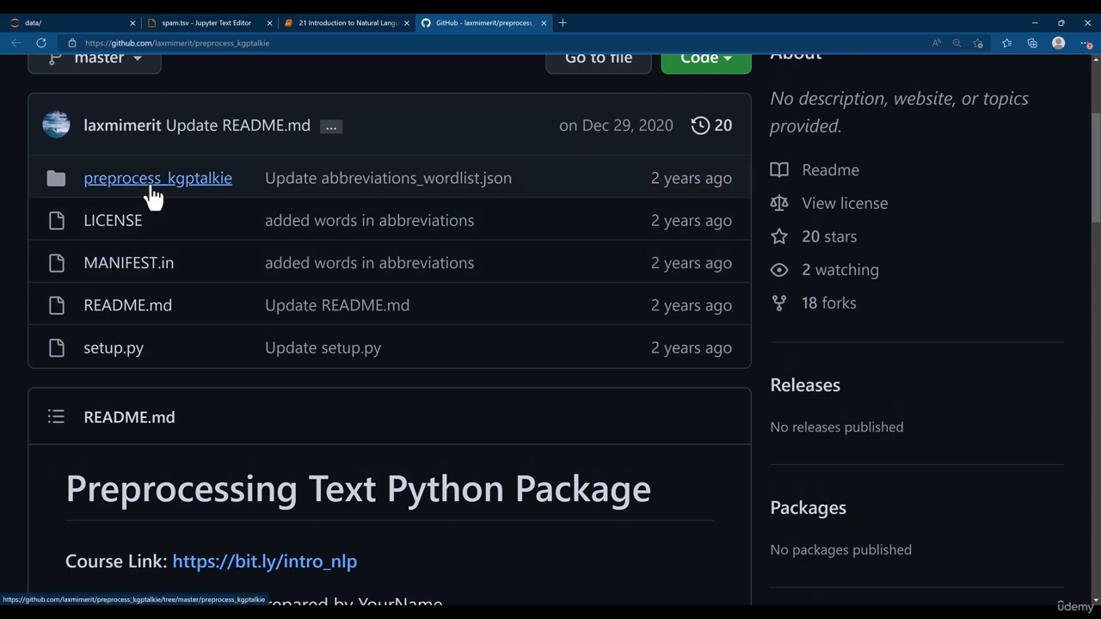
Open the preprocess_kgptalkie folder and highlight beautifulsoup and textblob in the Dependencies.
left_click(158, 178)
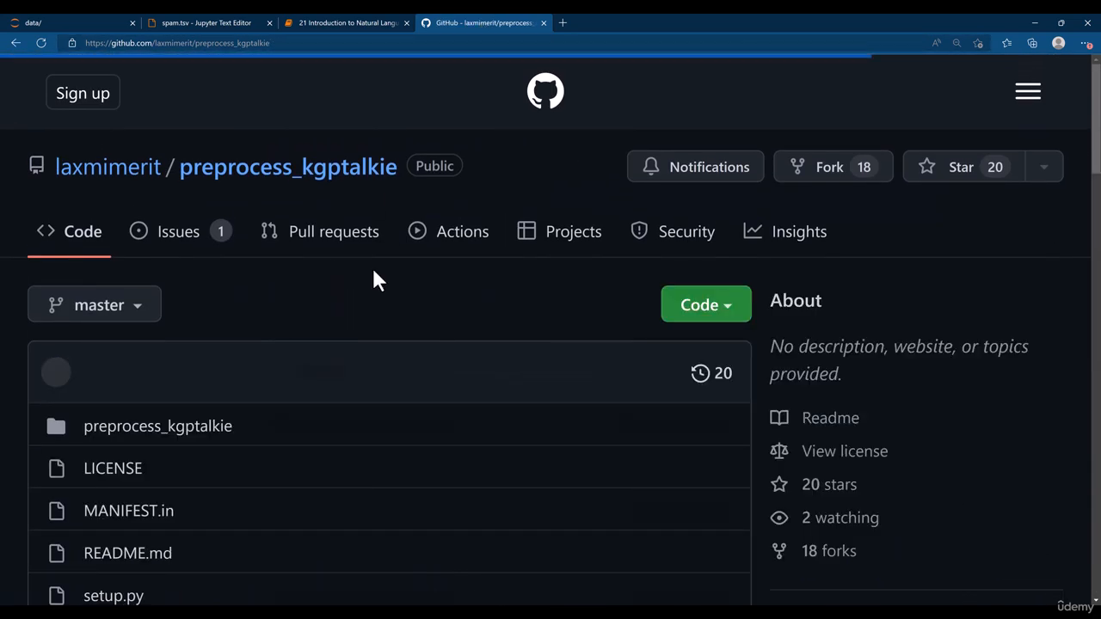
scroll("down", 3)
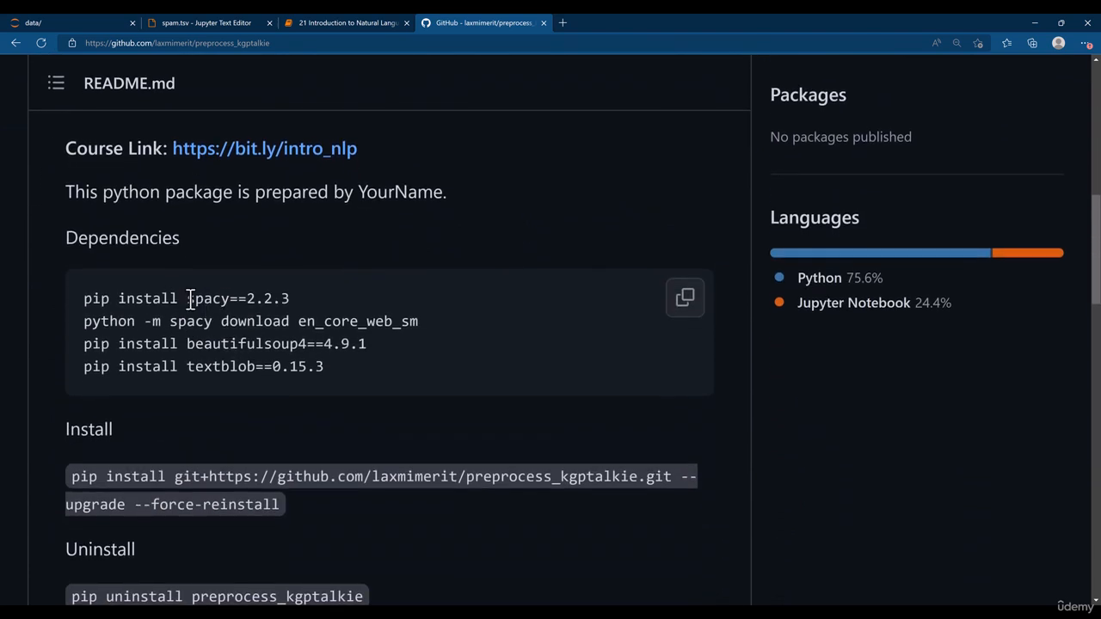
mouse_move(259, 326)
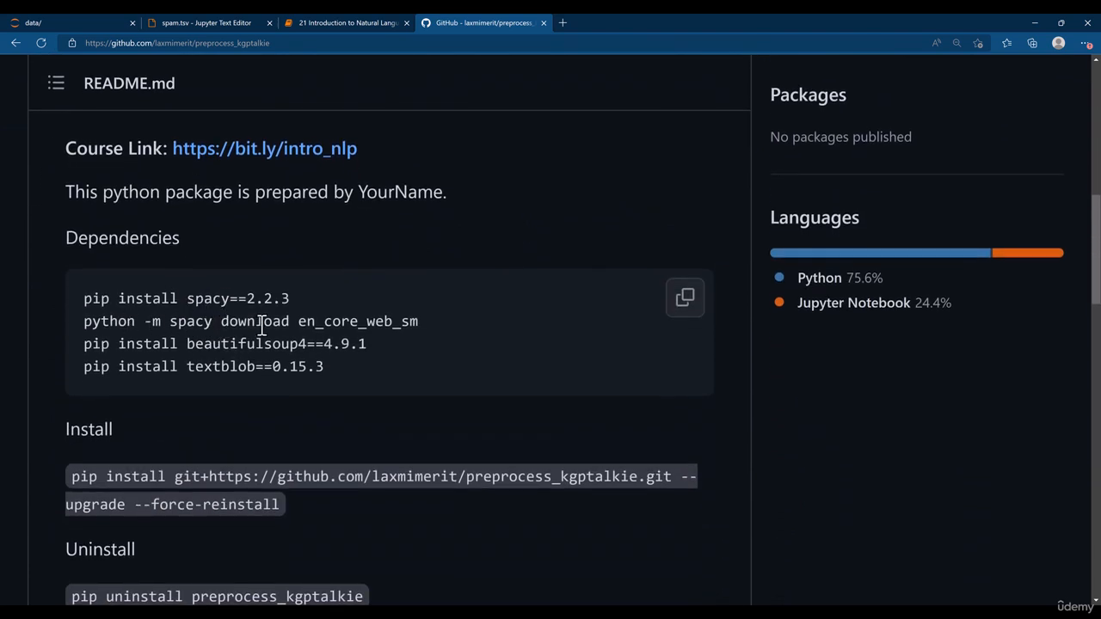
double_click(240, 344)
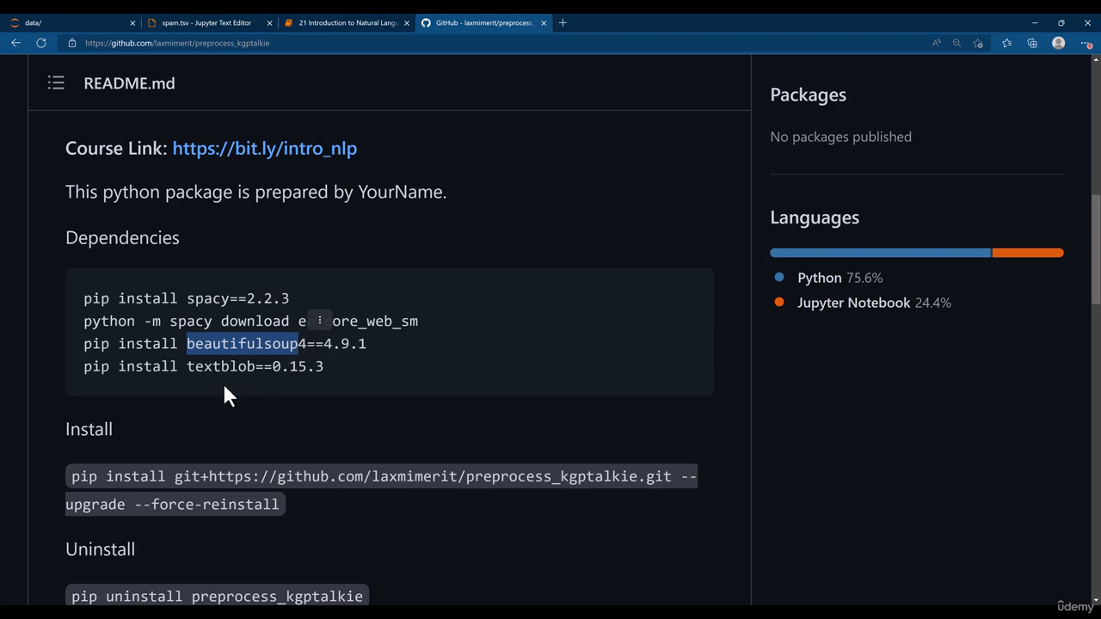
double_click(218, 368)
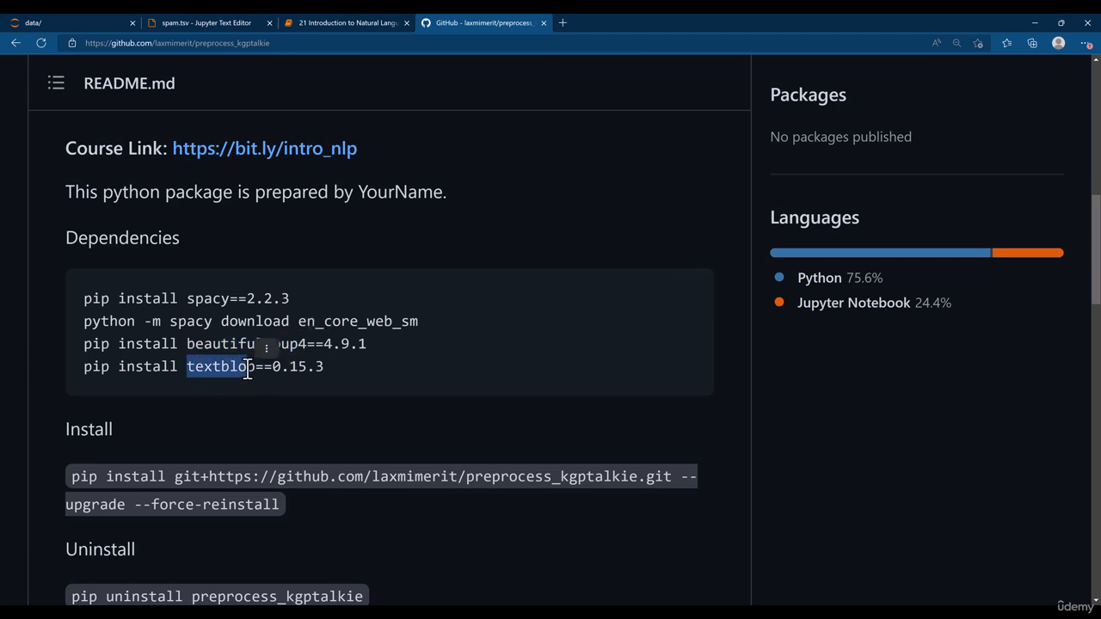
mouse_move(684, 300)
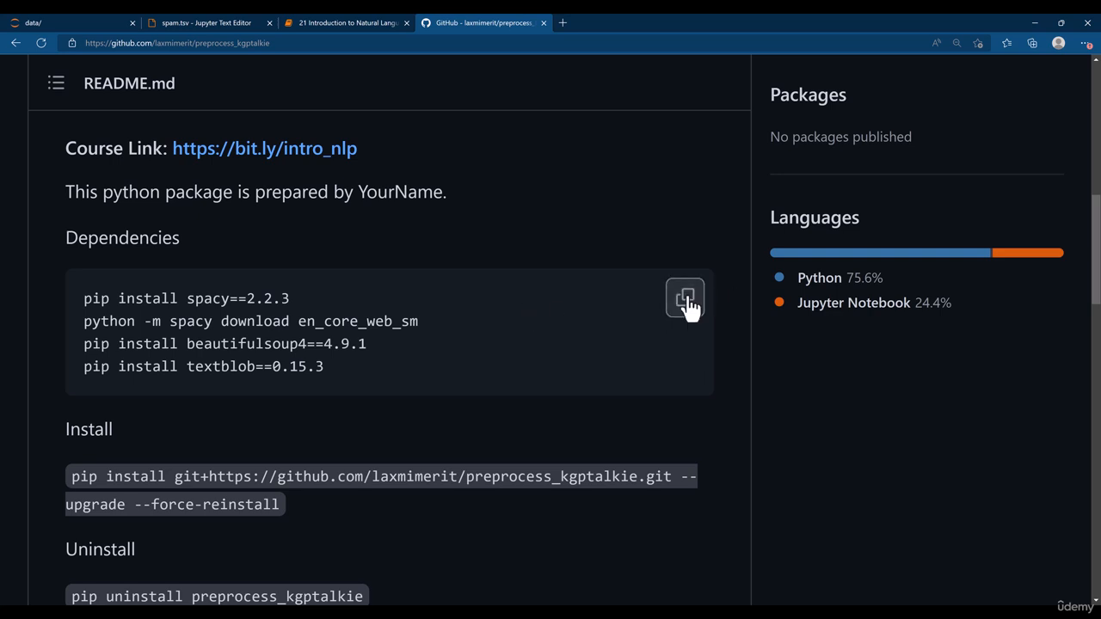
mouse_move(319, 26)
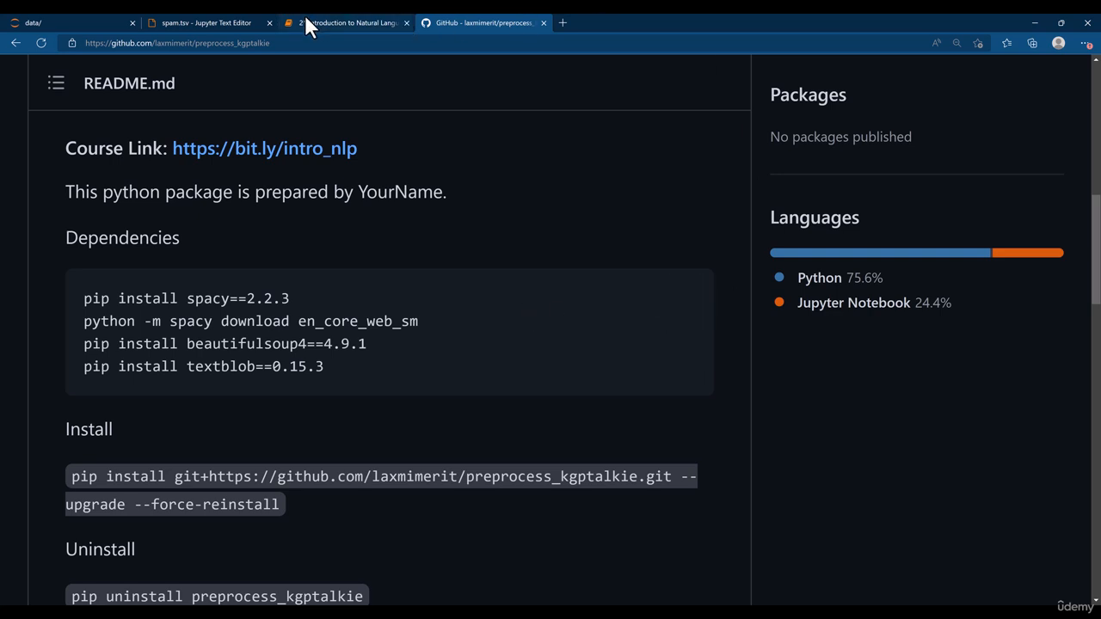
Paste the dependency install lines into a notebook cell and comment them out.
left_click(344, 22)
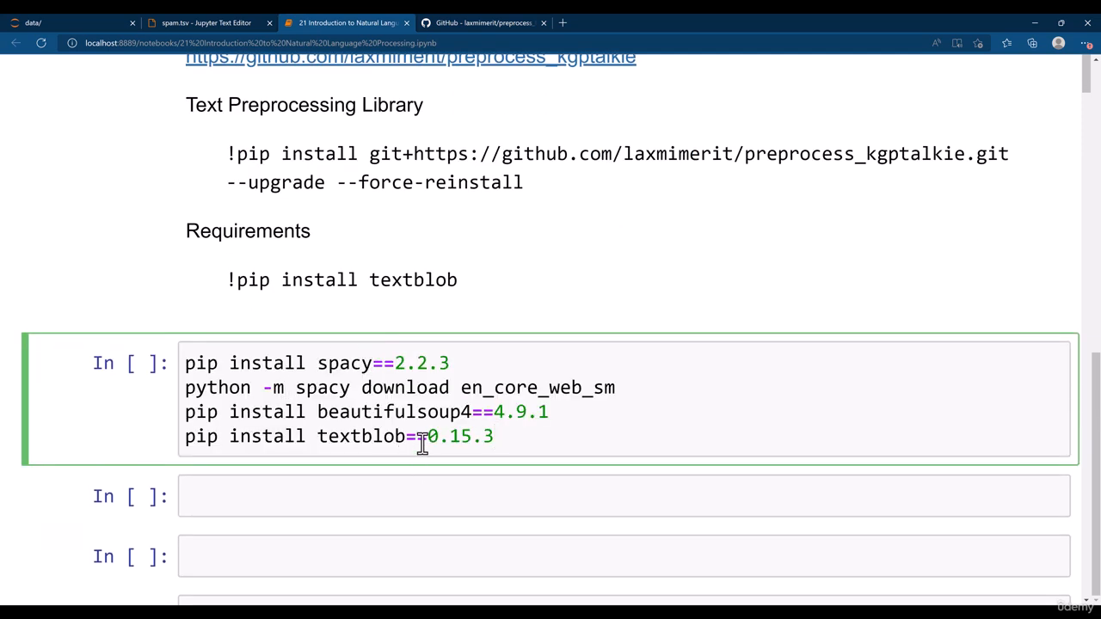
key("ctrl+/")
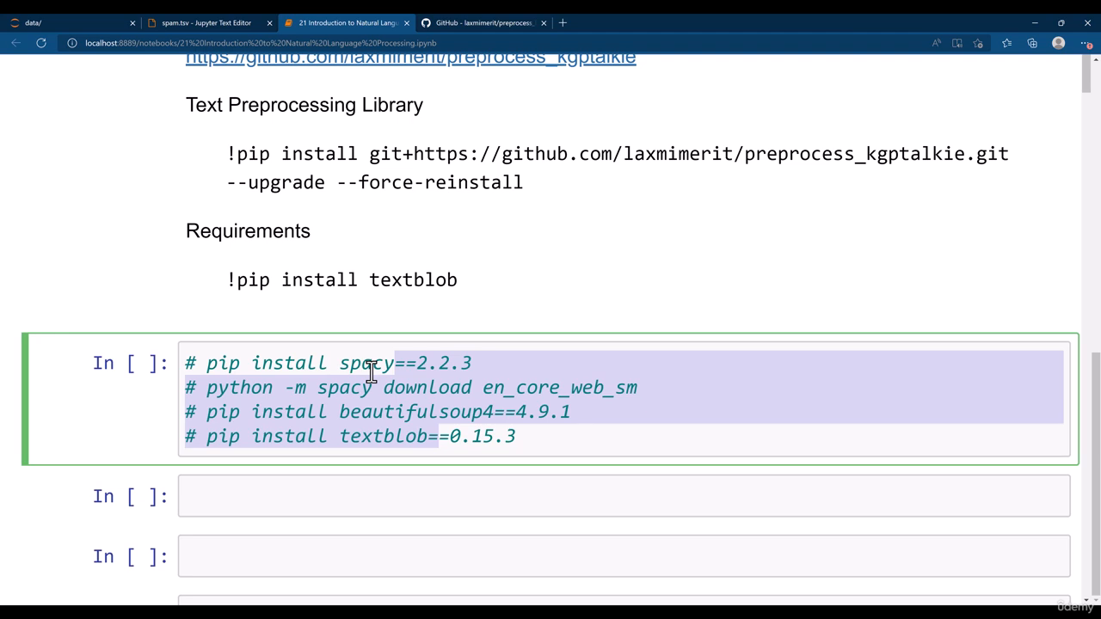
left_click(514, 436)
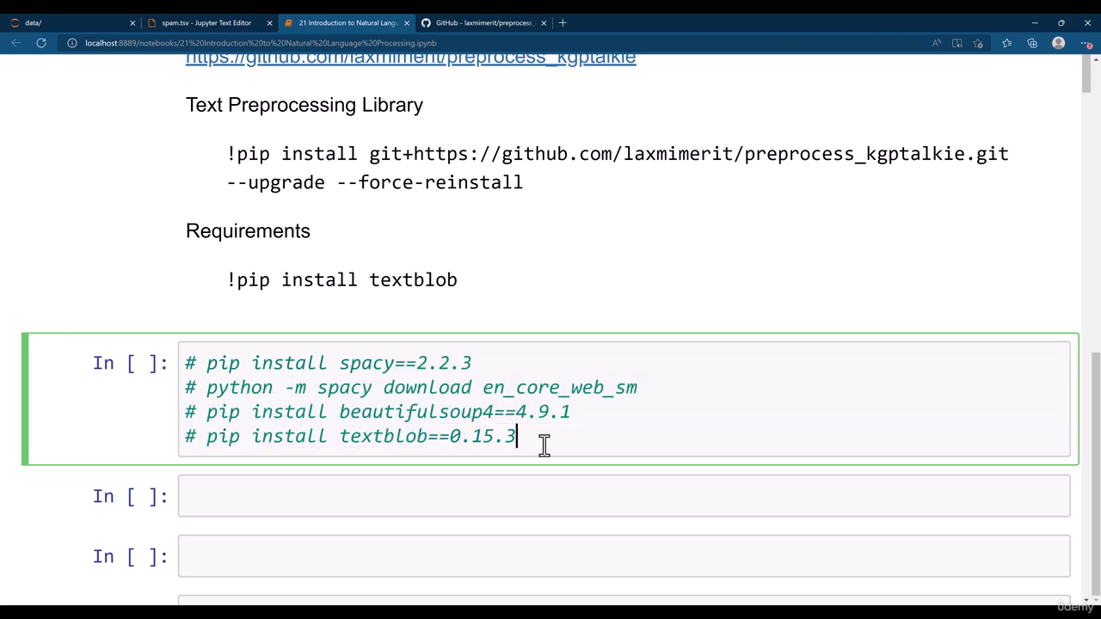
Copy the preprocess_kgptalkie pip install git+ command from the README.
left_click(482, 22)
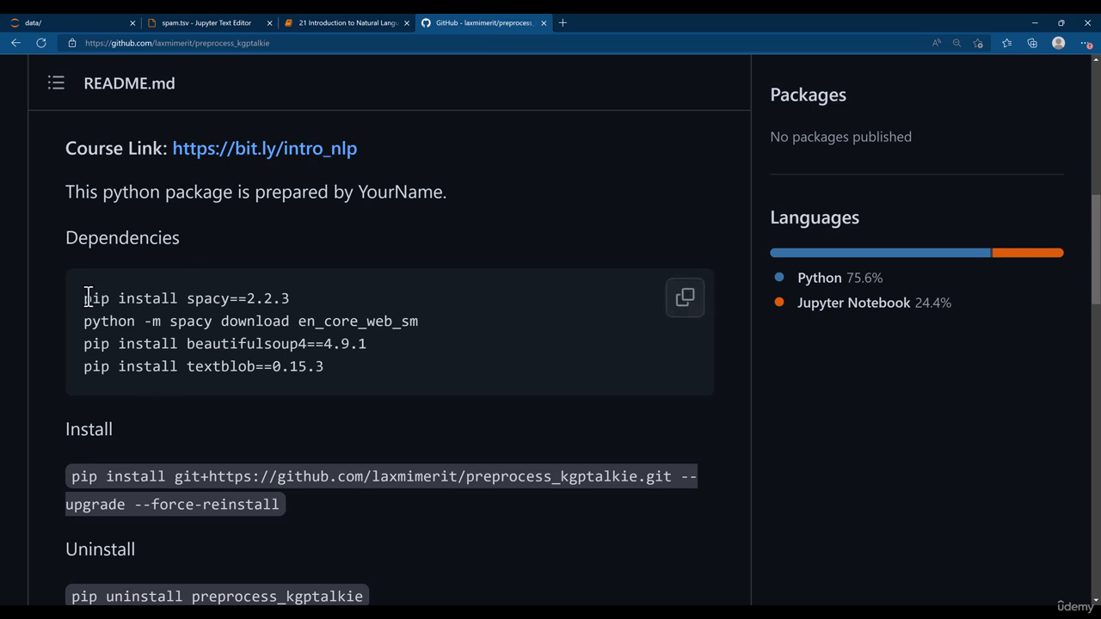
mouse_move(353, 379)
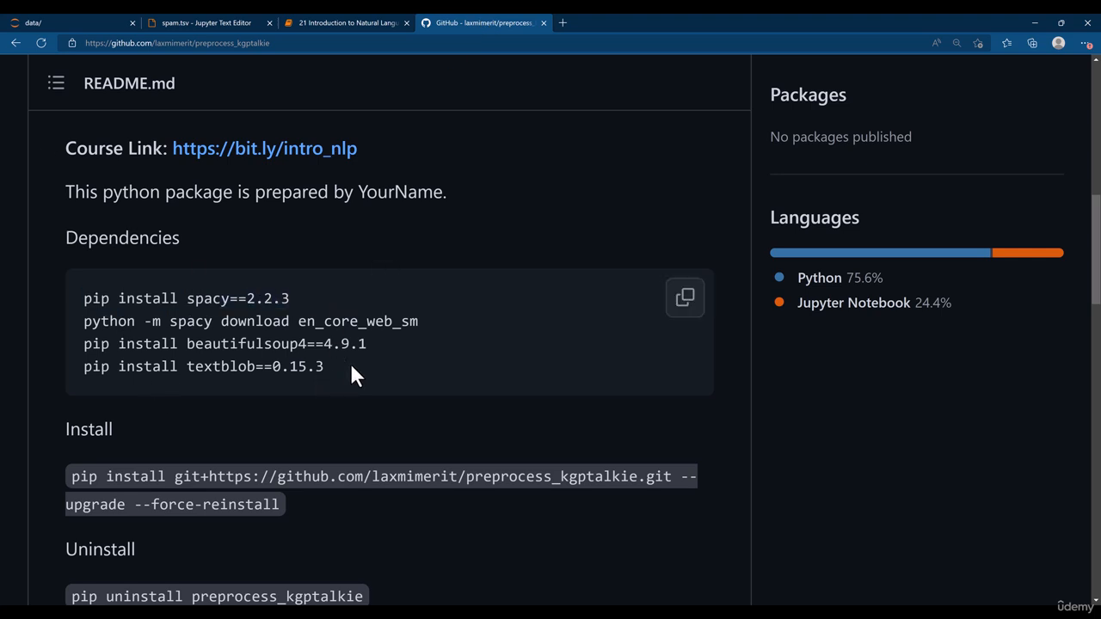
scroll("down", 3)
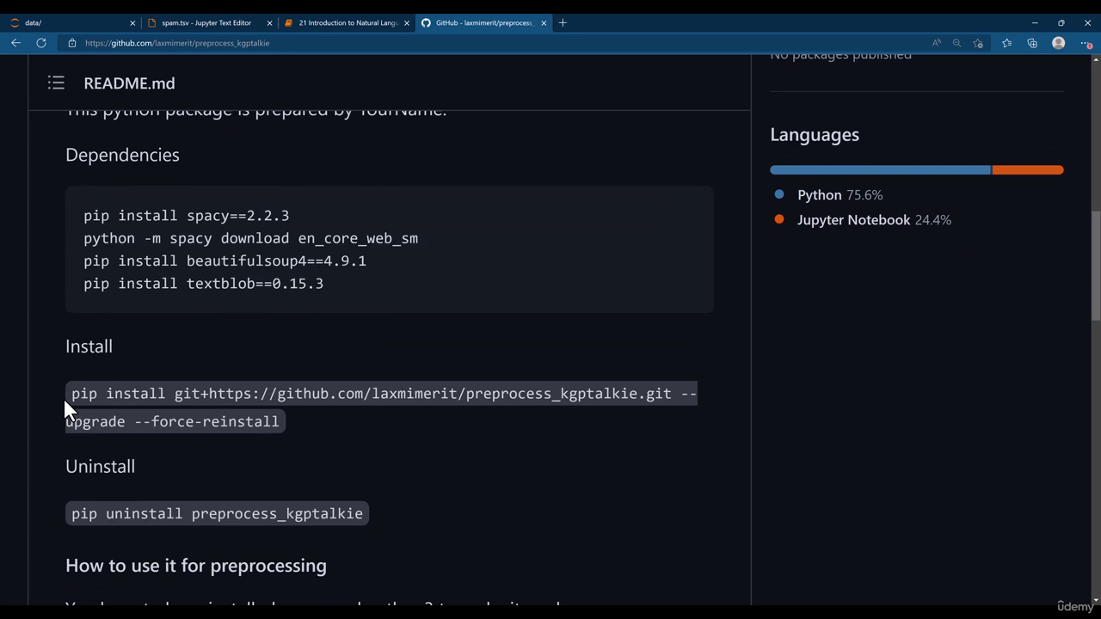
mouse_move(290, 439)
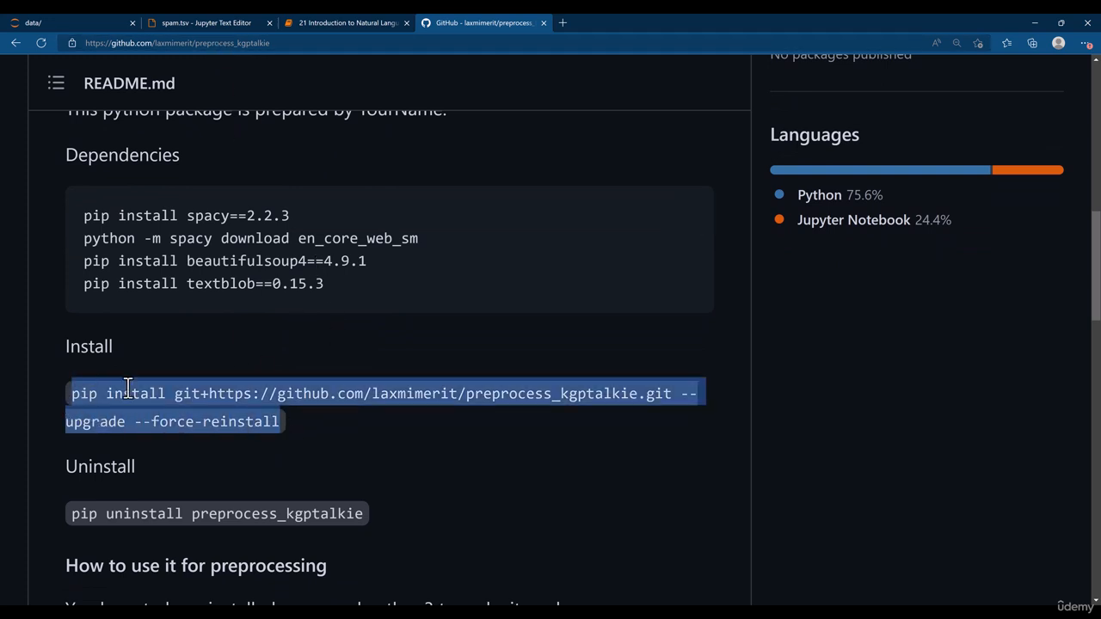
left_click(340, 23)
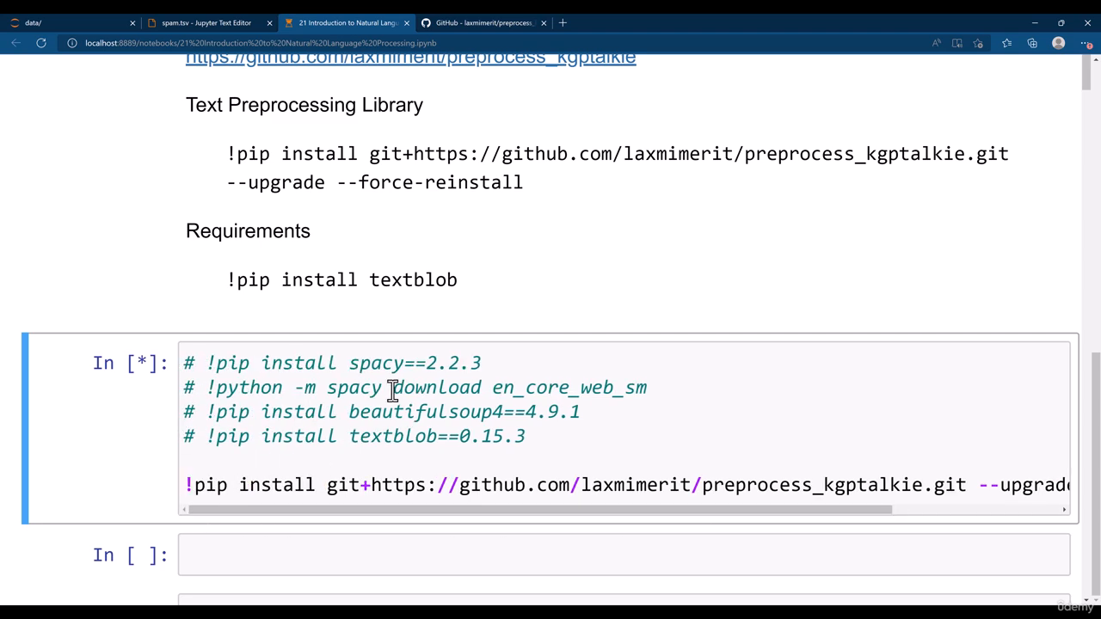
Open preprocess_kgptalkie/__init__.py and scroll to get_wordcounts, get_charcounts and similar functions.
left_click(482, 23)
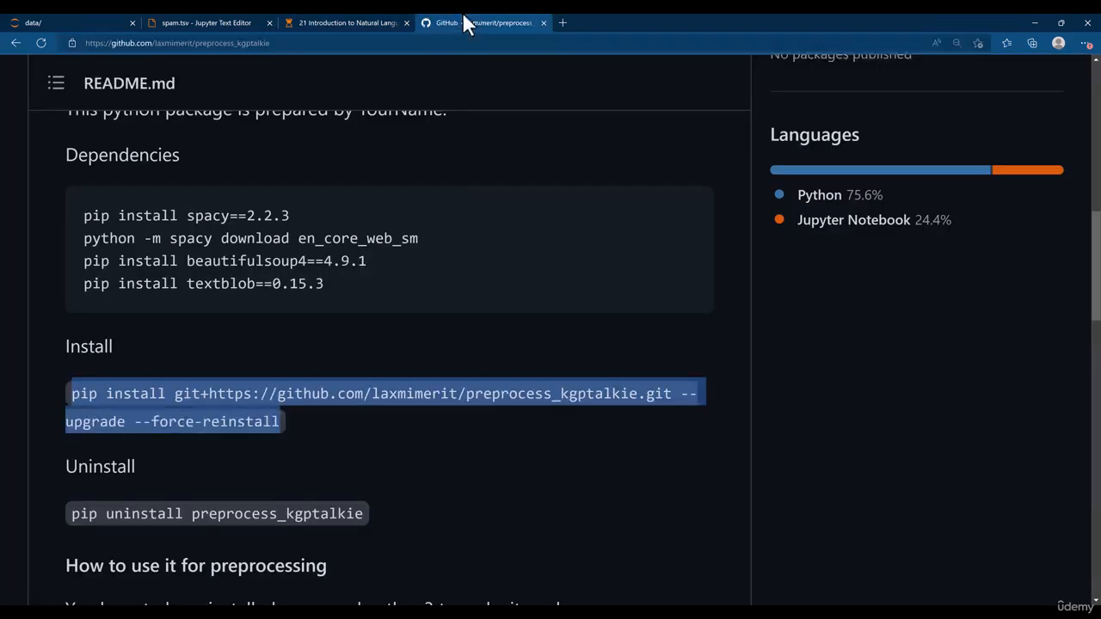
scroll("down", 3)
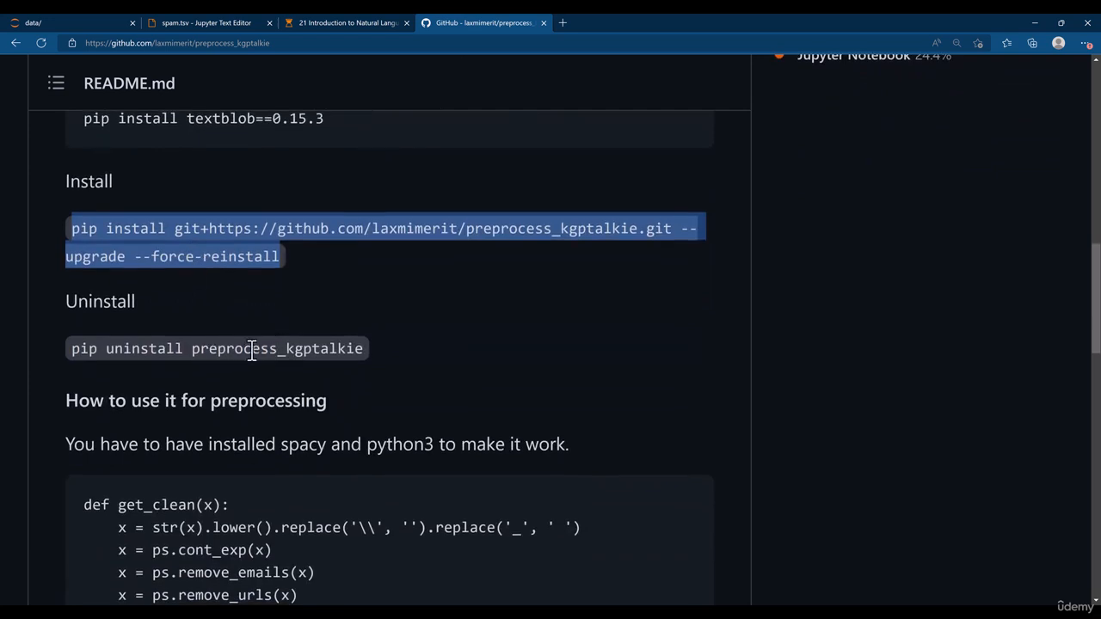
scroll("down", 3)
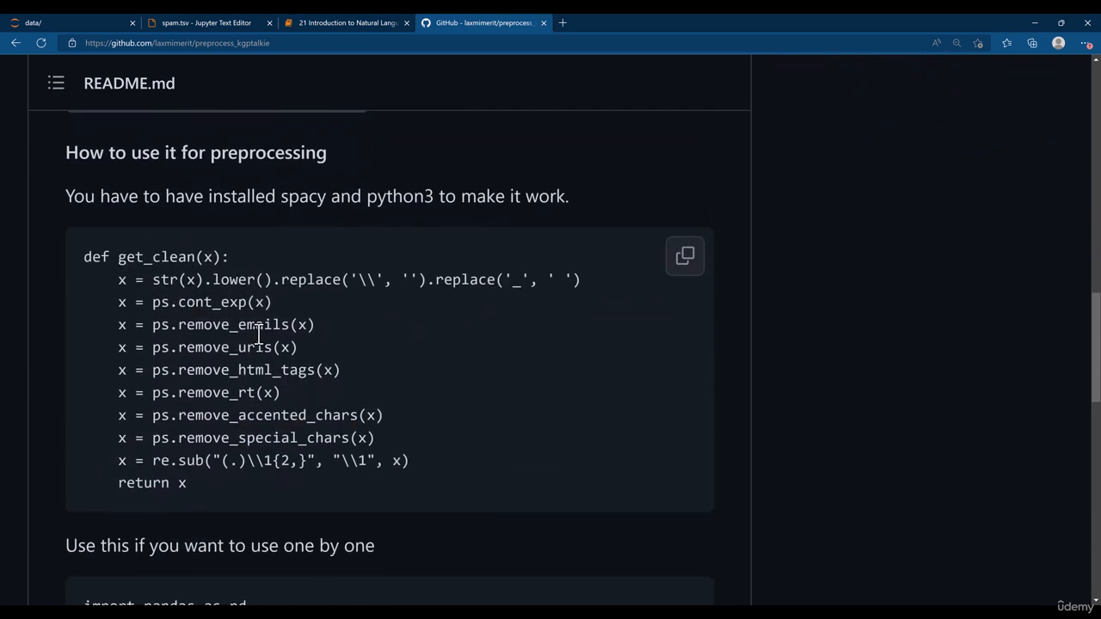
mouse_move(270, 346)
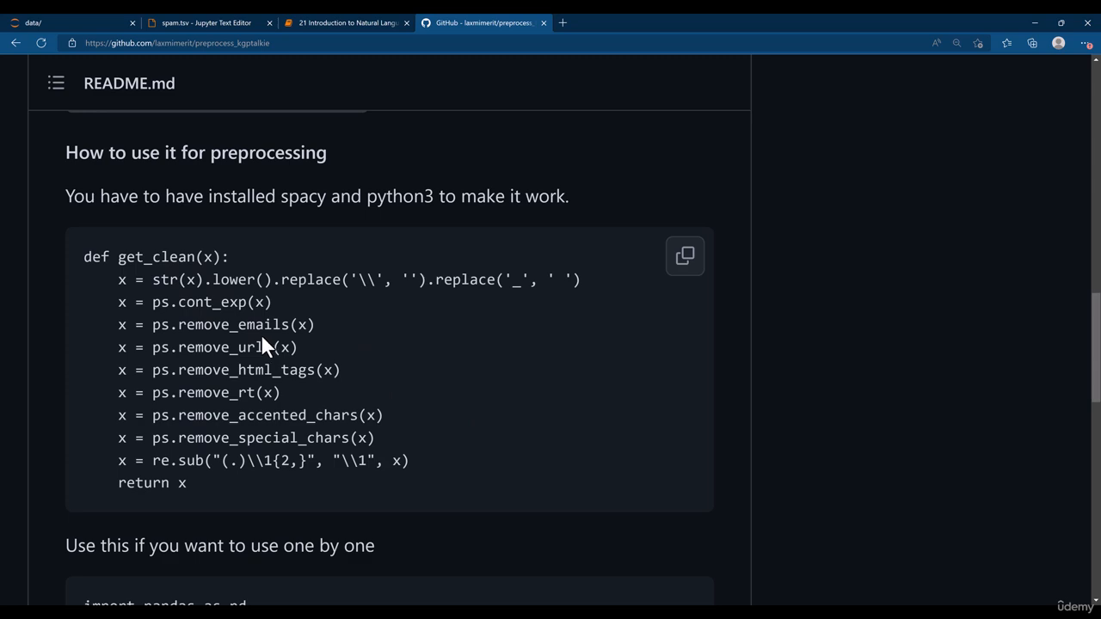
scroll("down", 3)
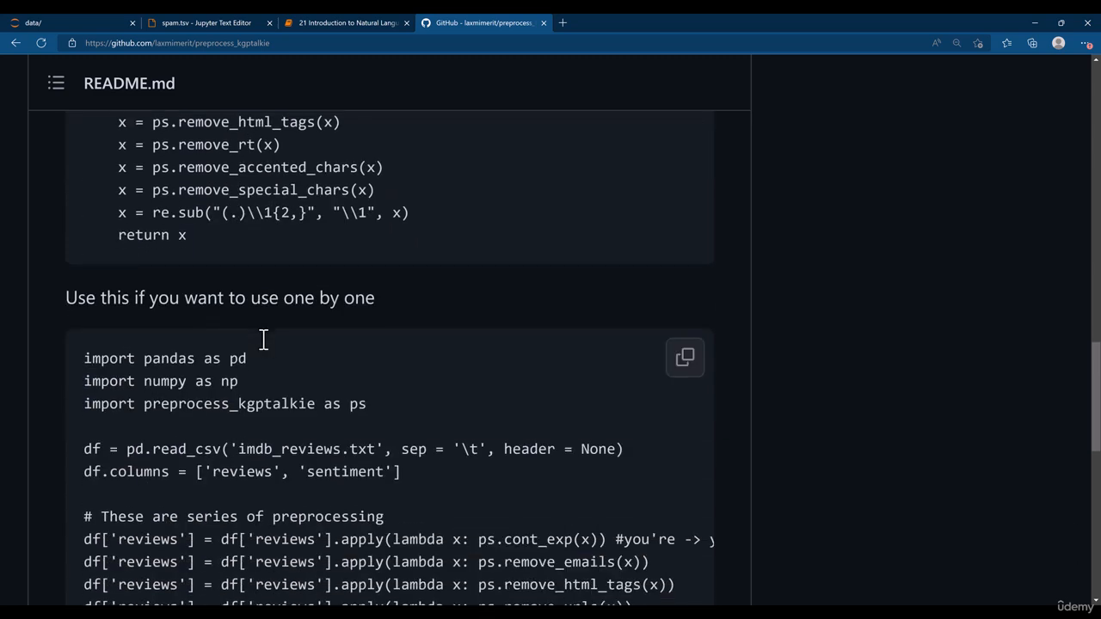
scroll("down", 3)
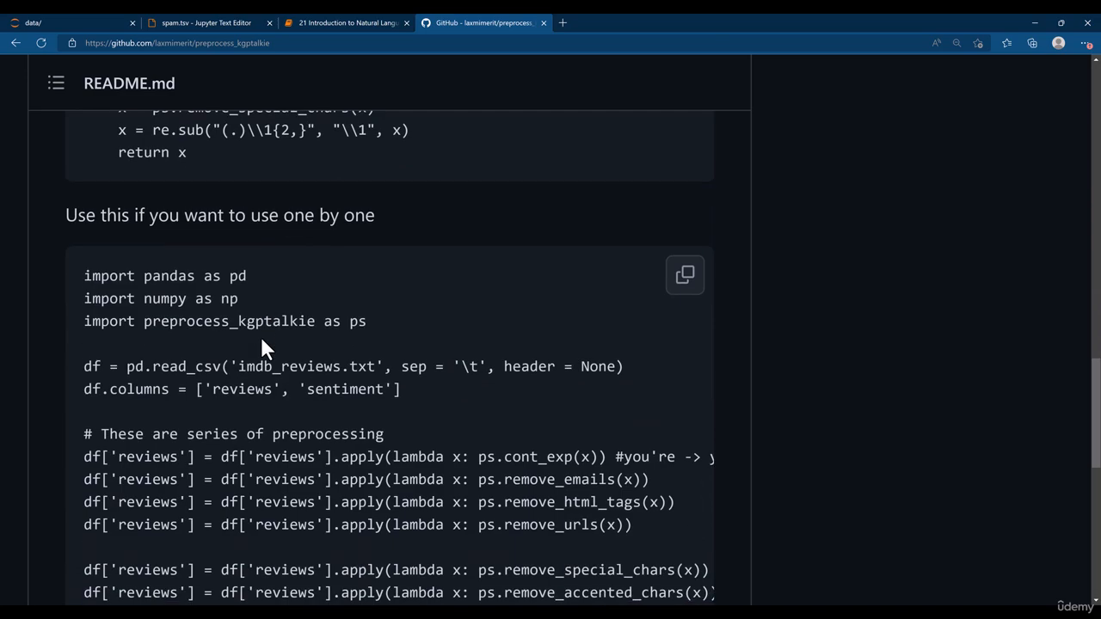
scroll("down", 3)
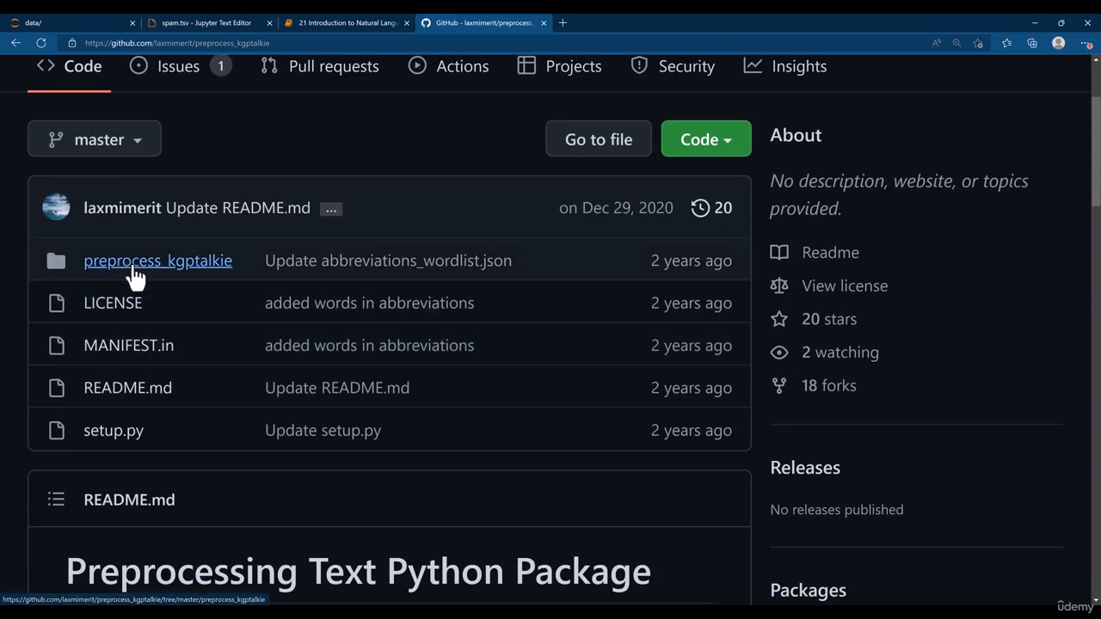
left_click(157, 260)
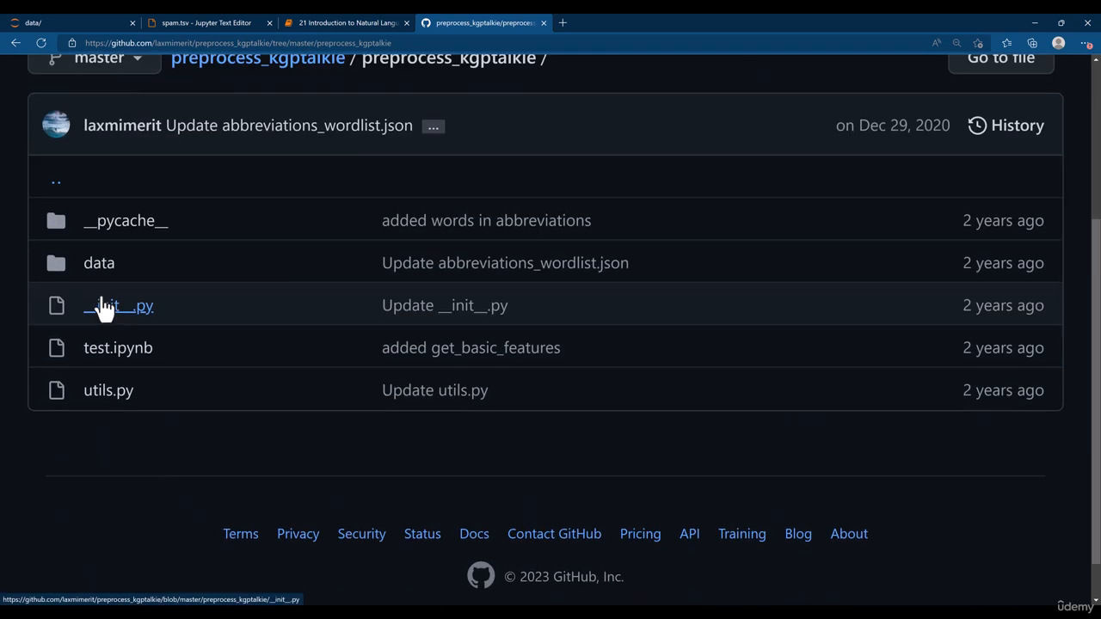
left_click(118, 306)
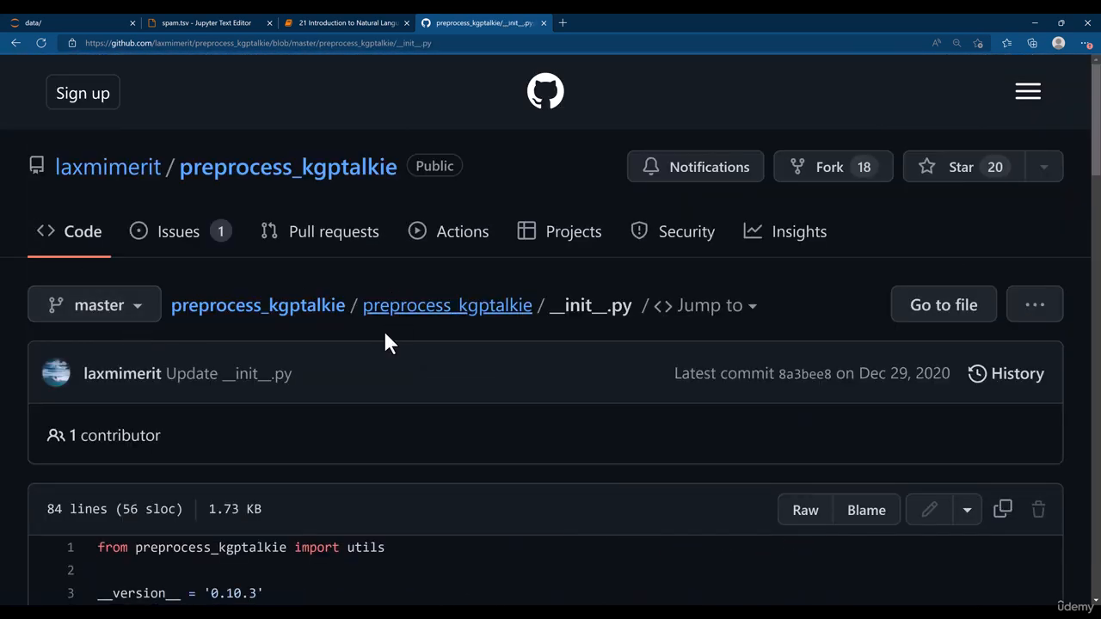
scroll("down", 3)
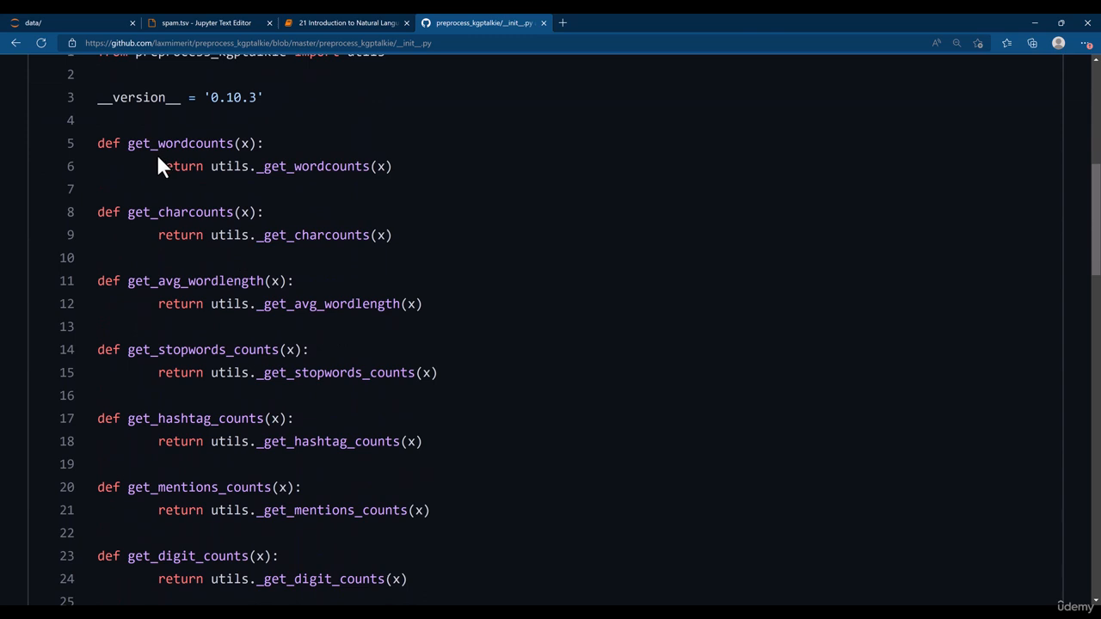
double_click(179, 142)
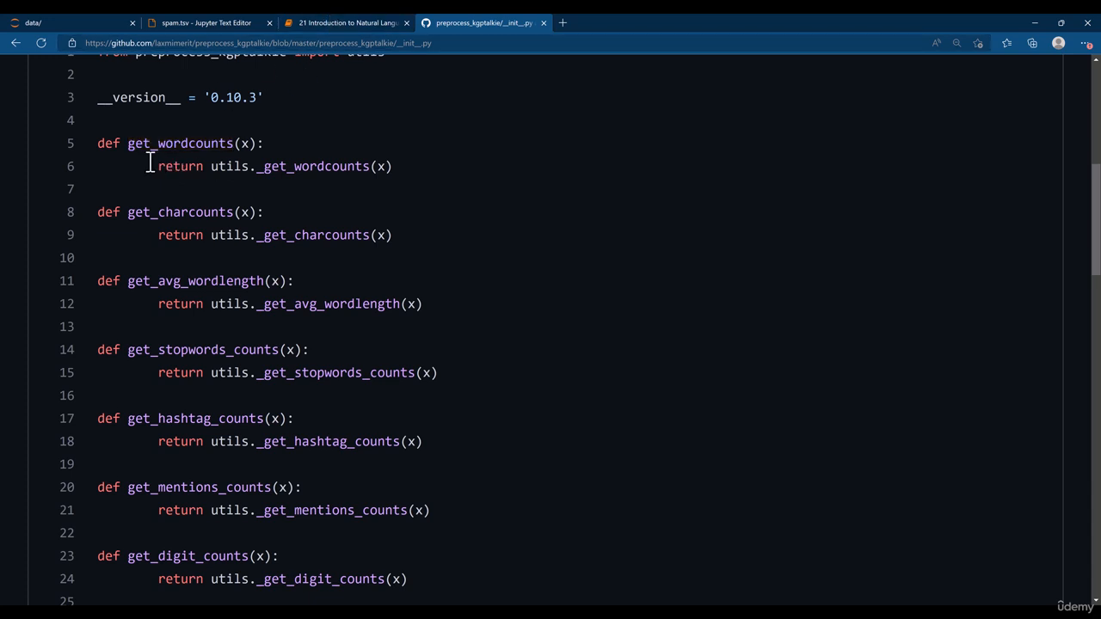
mouse_move(174, 184)
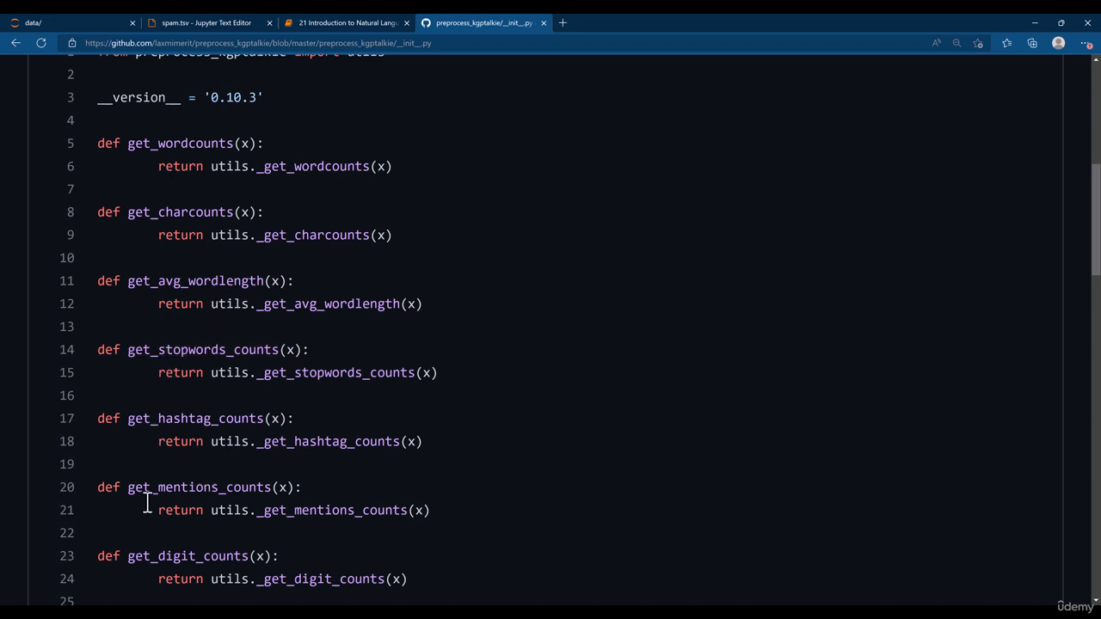
scroll("down", 3)
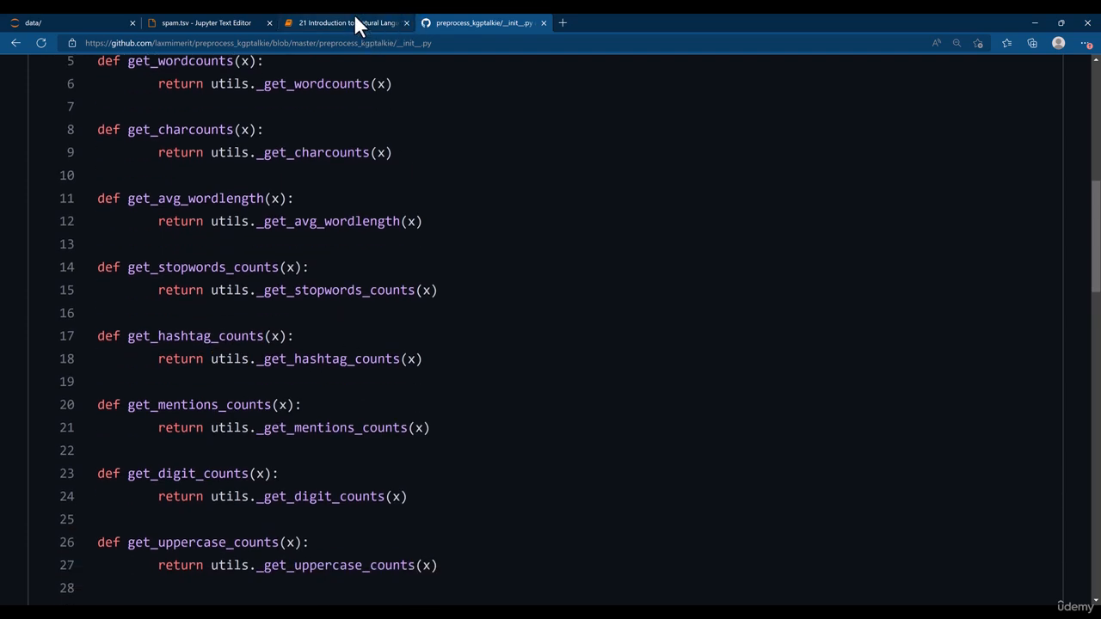
Review the preprocess-kgptalkie wheel build output, then open the repository in a new tab.
left_click(344, 22)
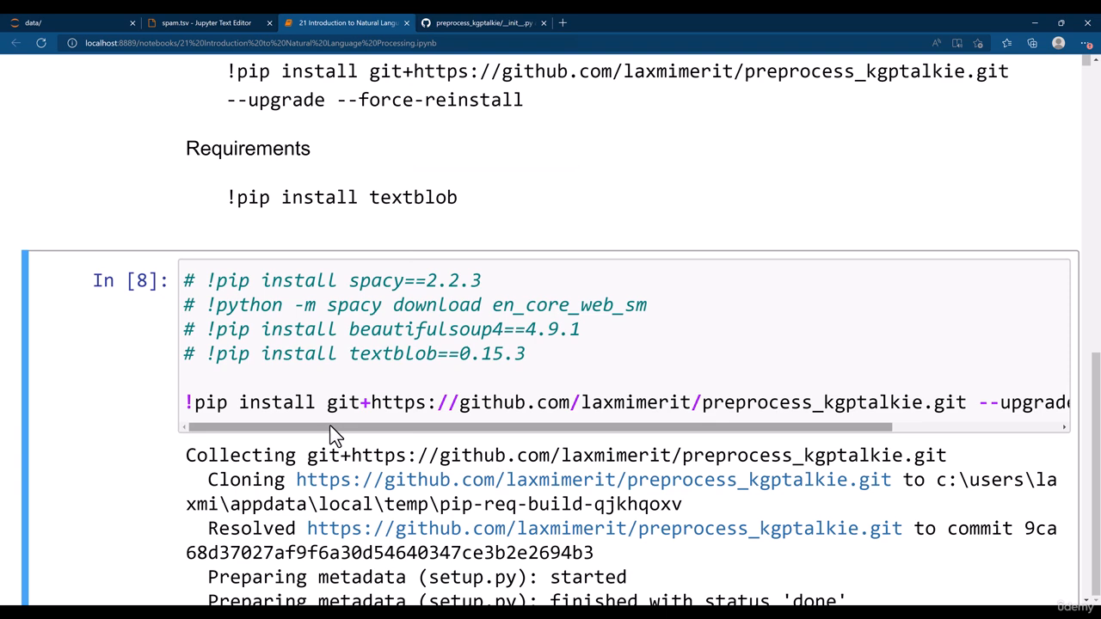
scroll("down", 3)
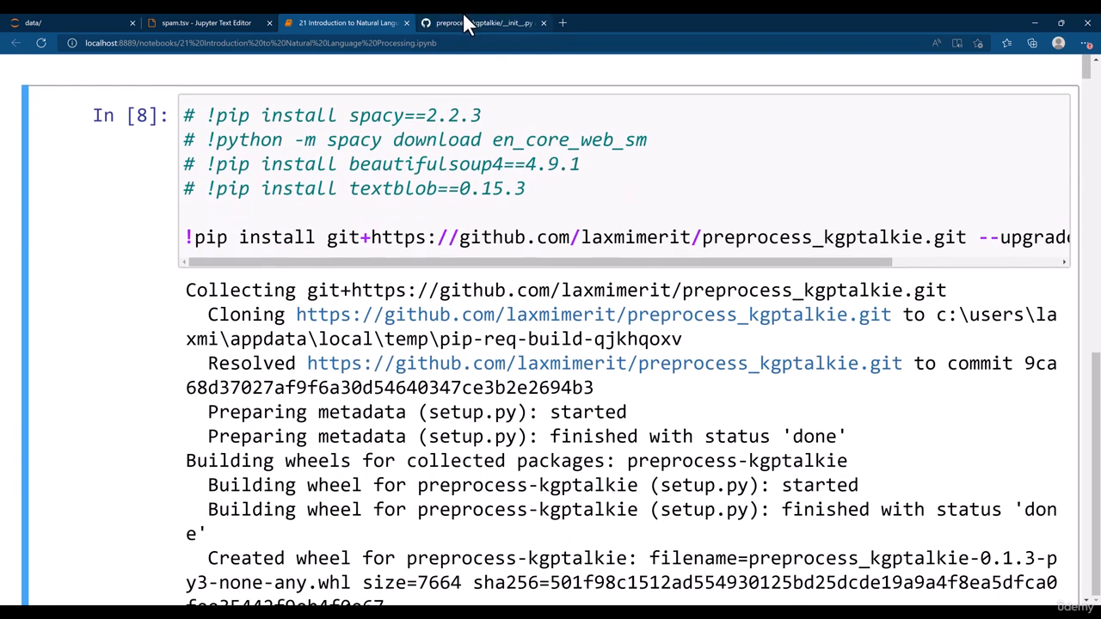
left_click(482, 22)
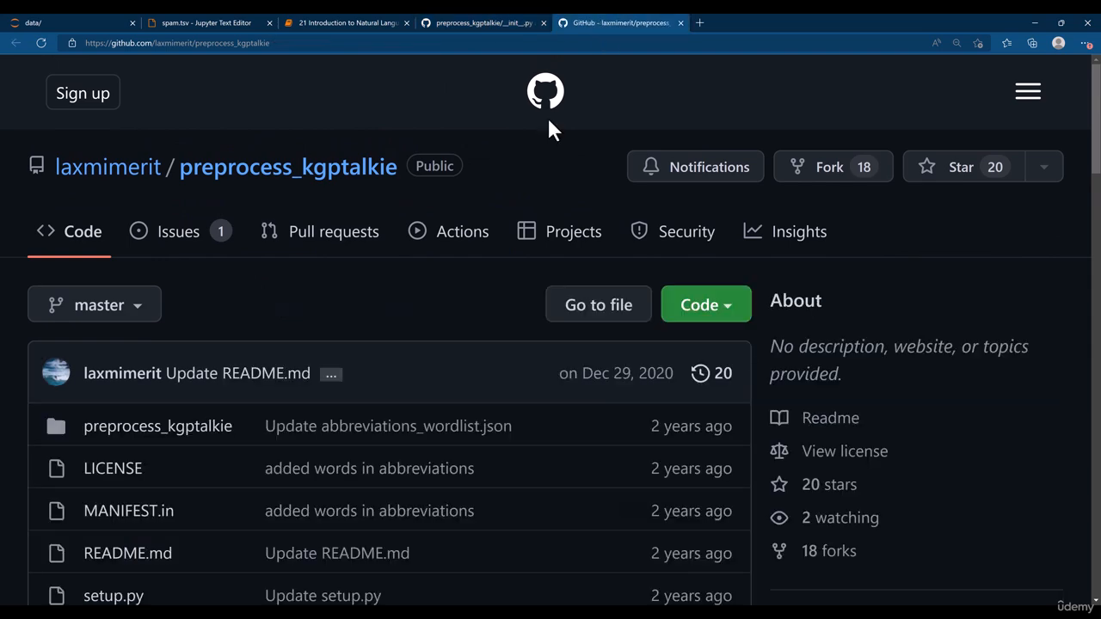
mouse_move(282, 280)
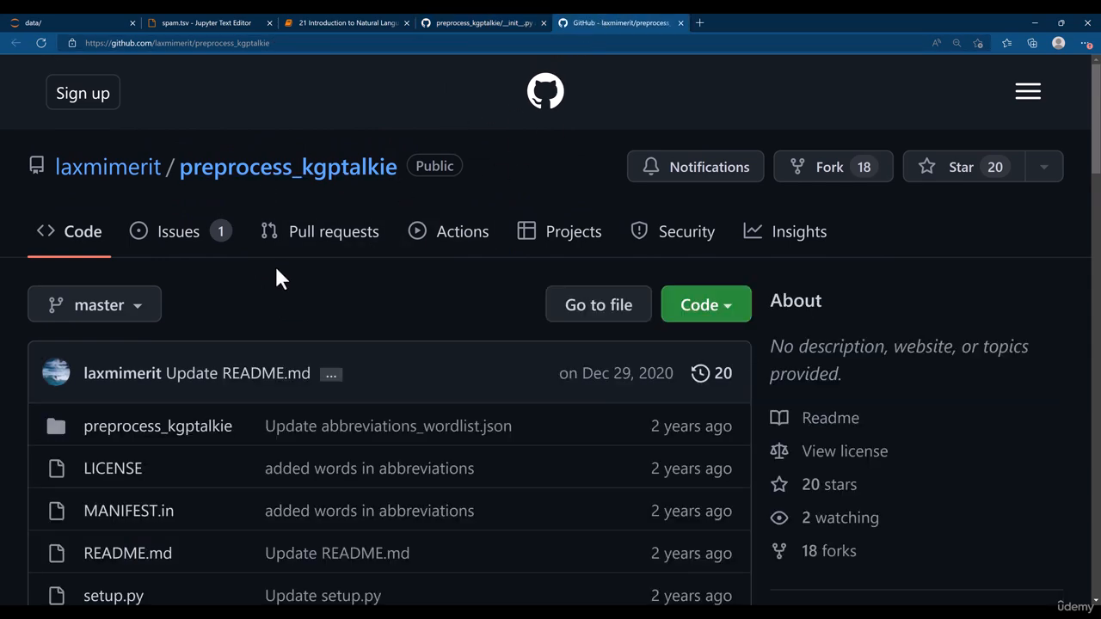
mouse_move(108, 166)
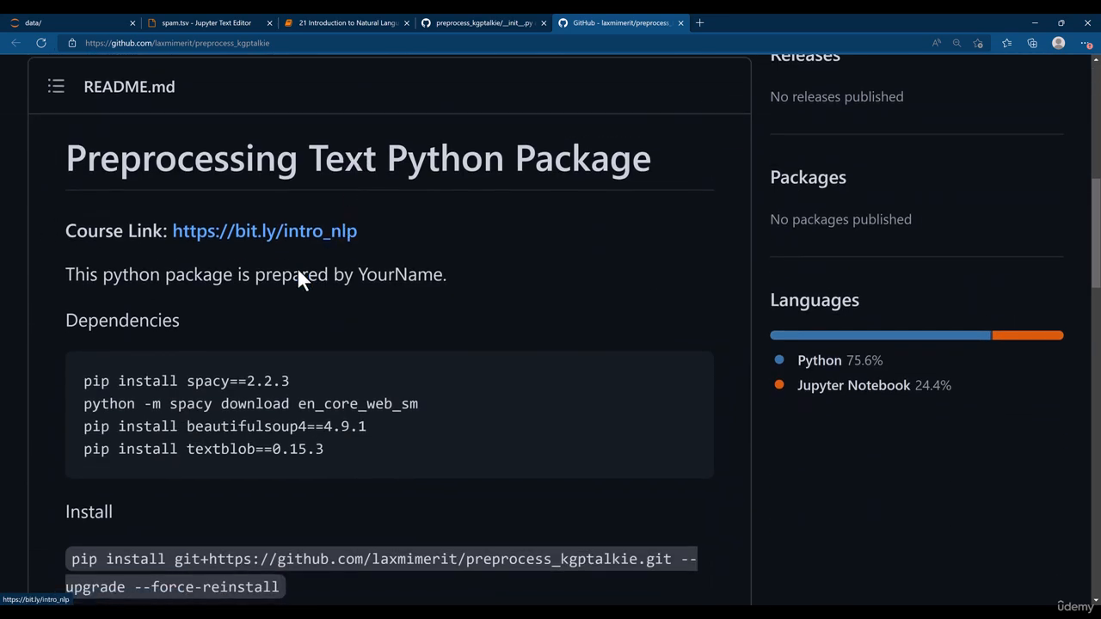
mouse_move(271, 239)
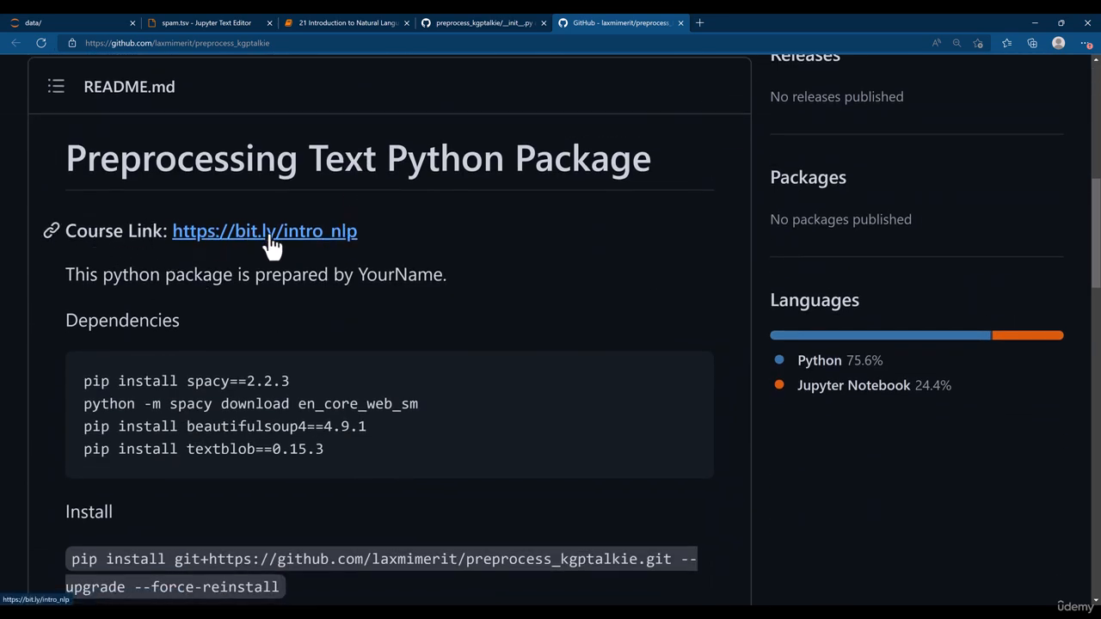
right_click(266, 230)
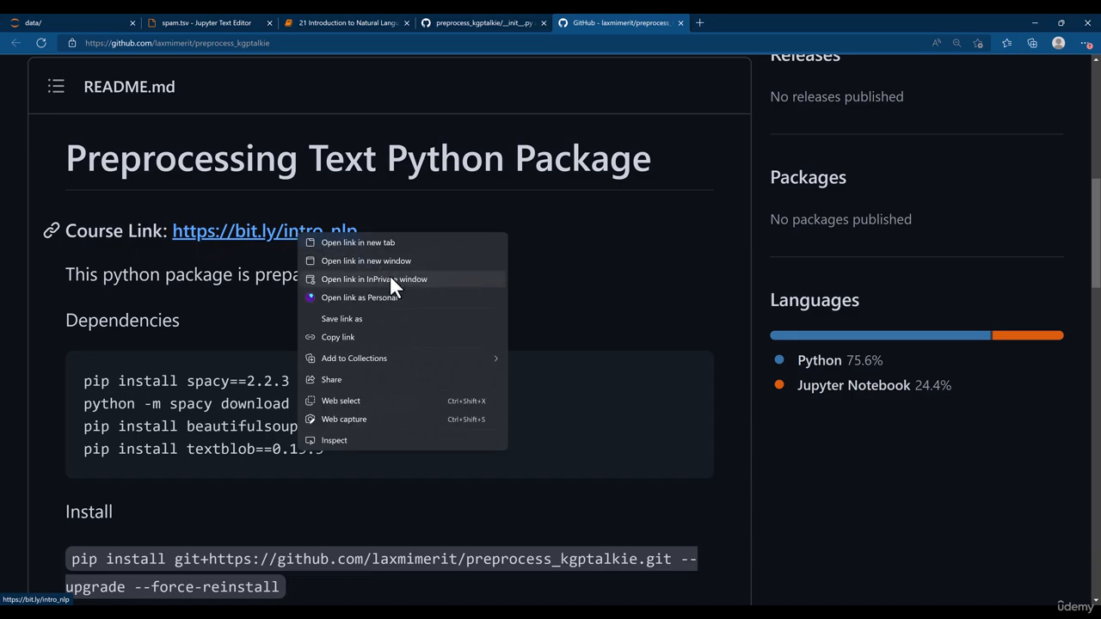
left_click(374, 279)
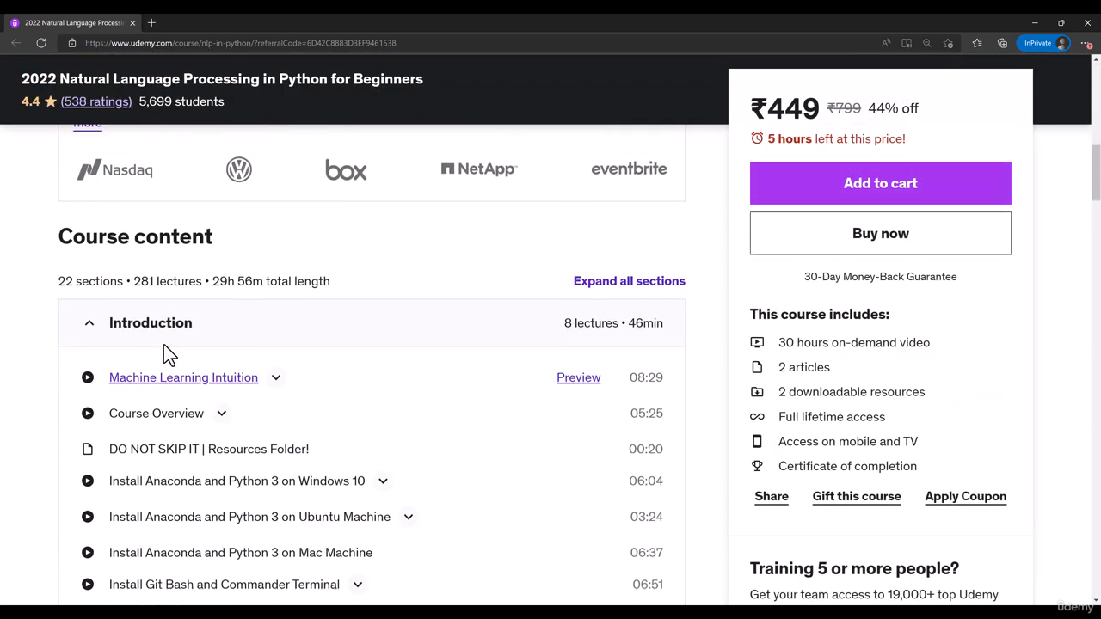
scroll("down", 3)
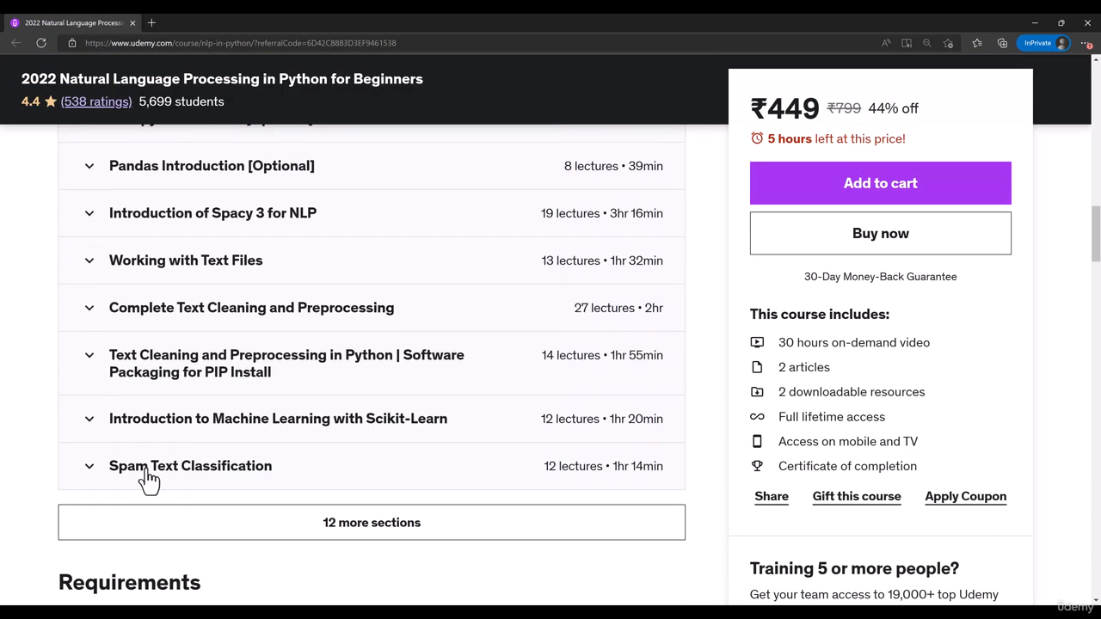
left_click(372, 522)
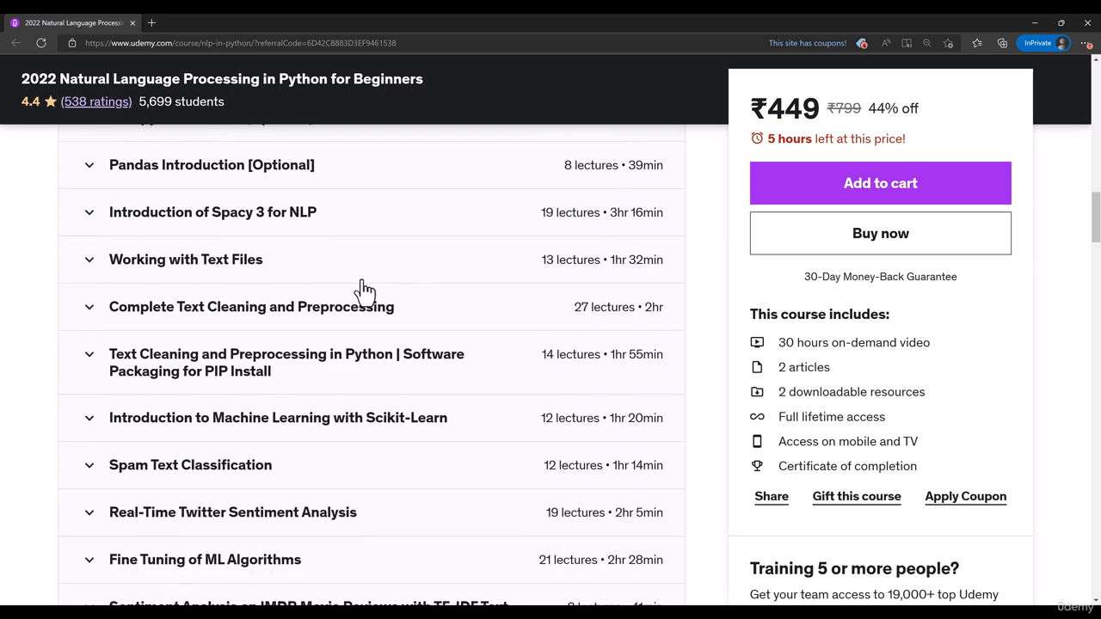
scroll("down", 3)
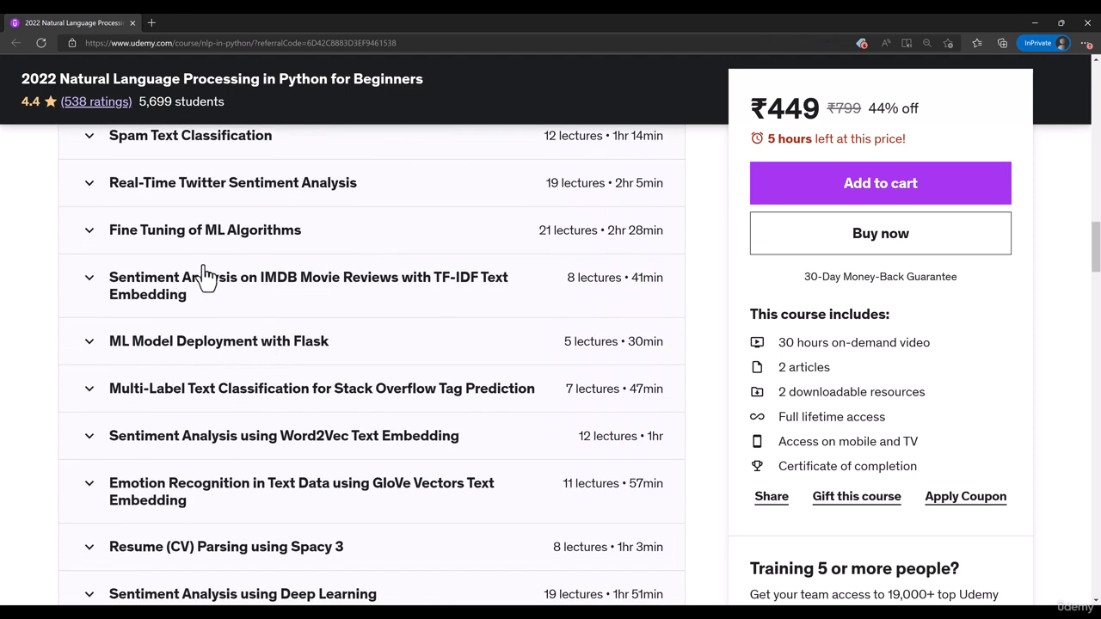
mouse_move(235, 317)
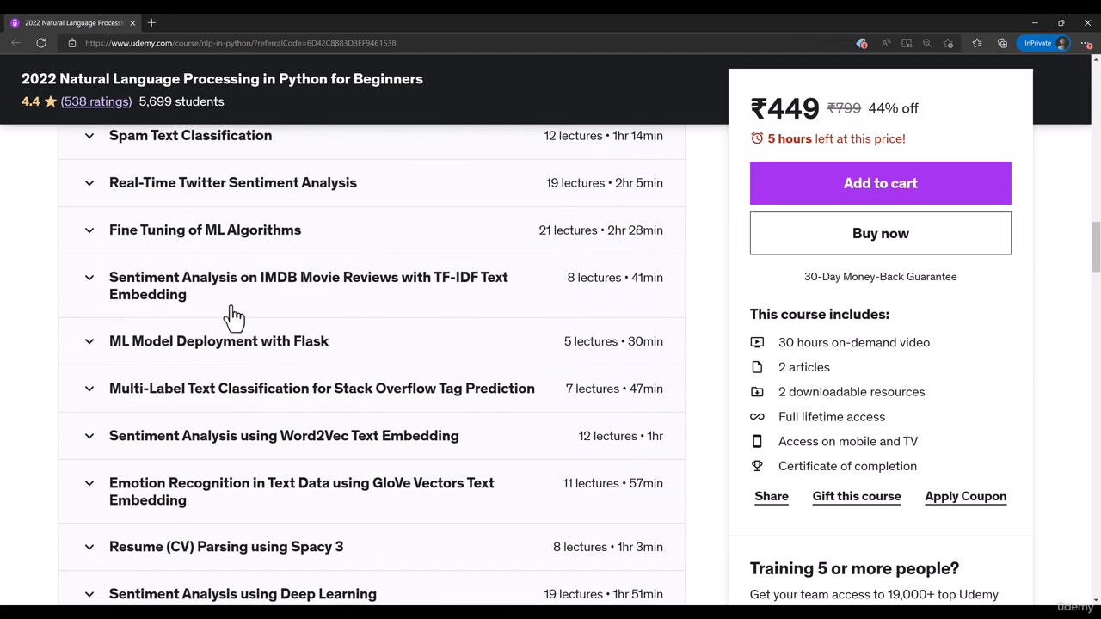
scroll("down", 3)
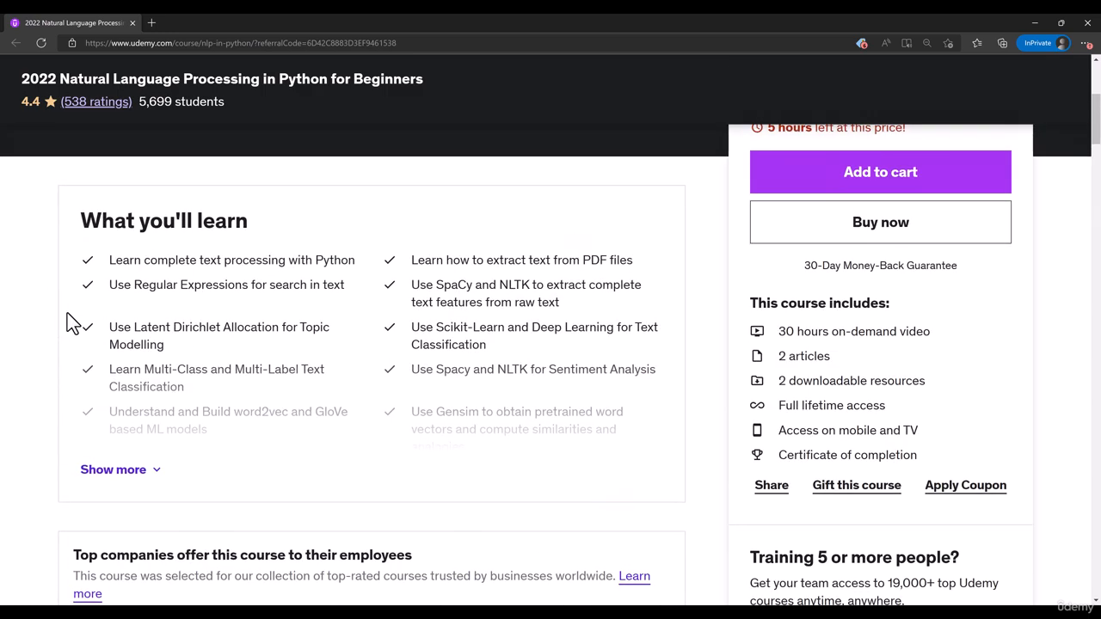
scroll("down", 3)
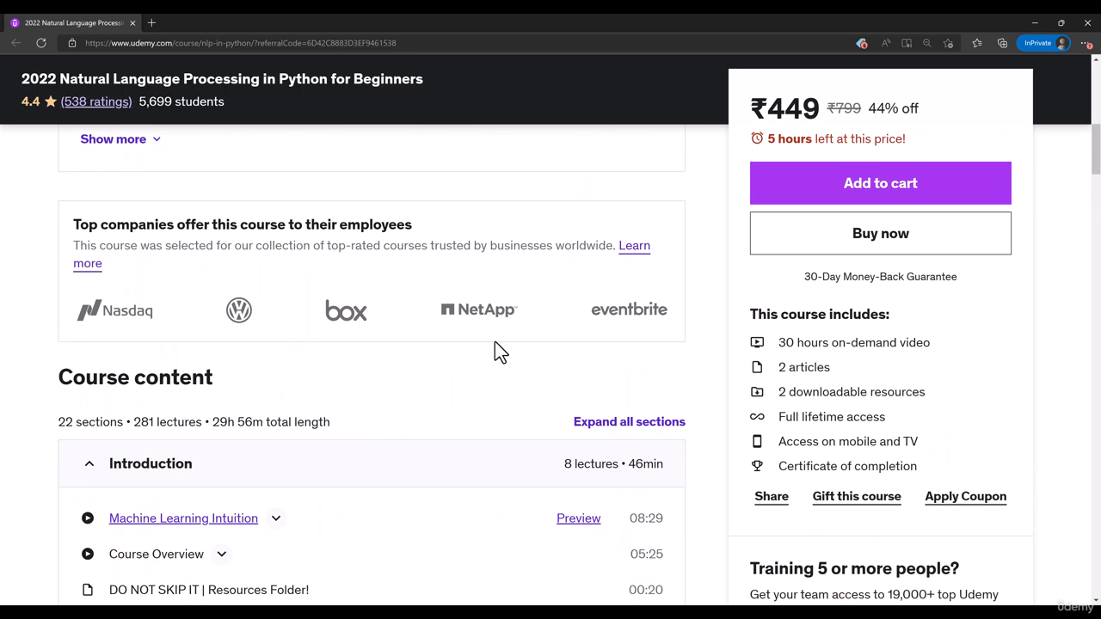
mouse_move(299, 305)
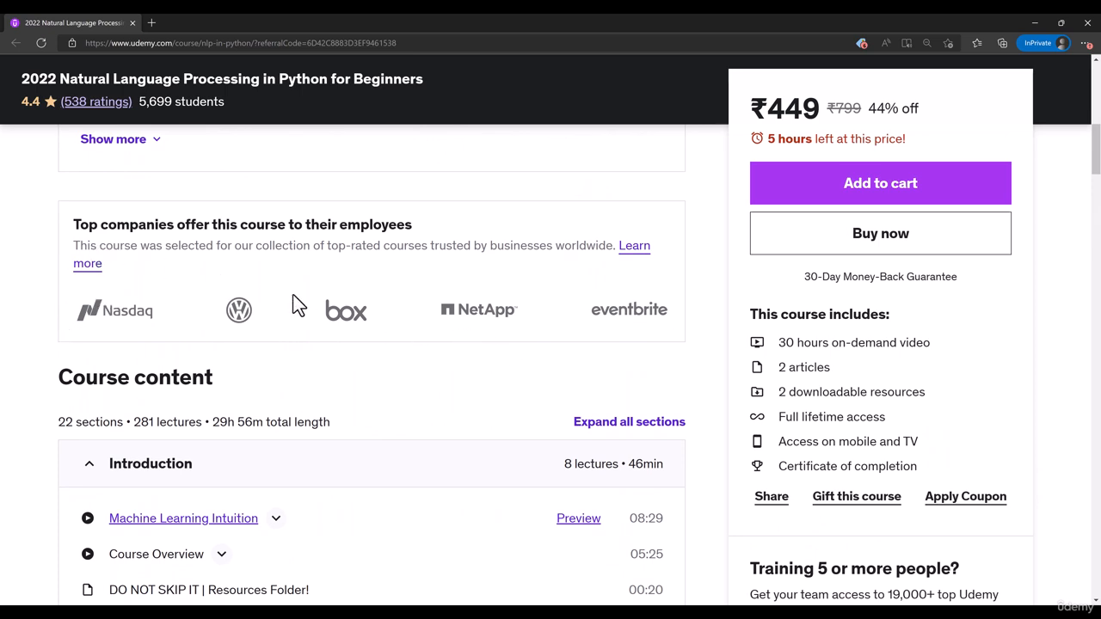
mouse_move(971, 76)
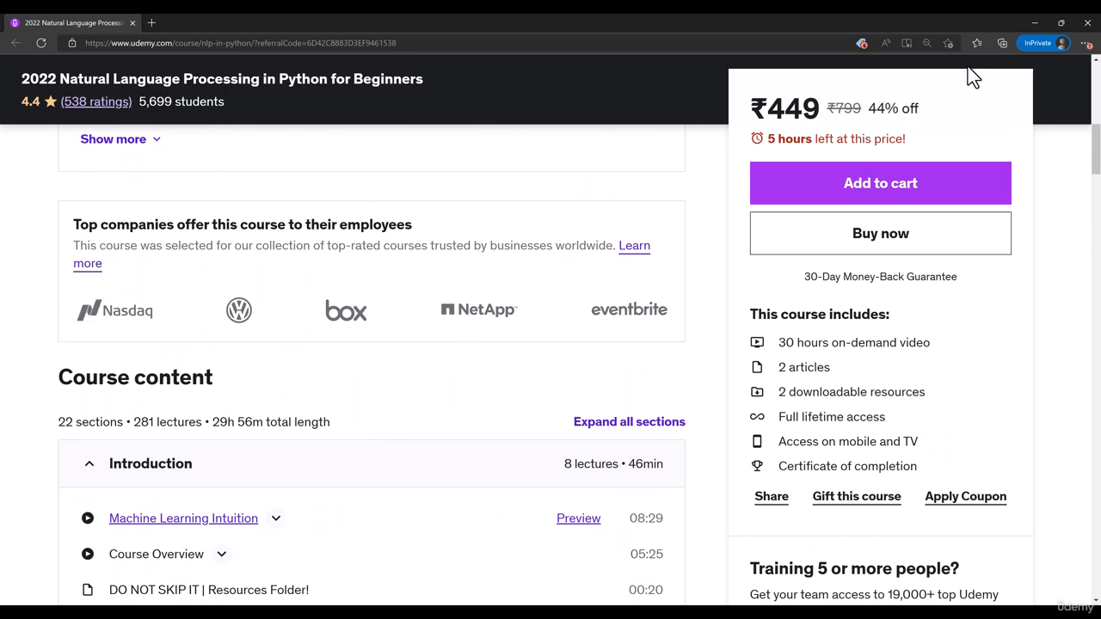
mouse_move(84, 136)
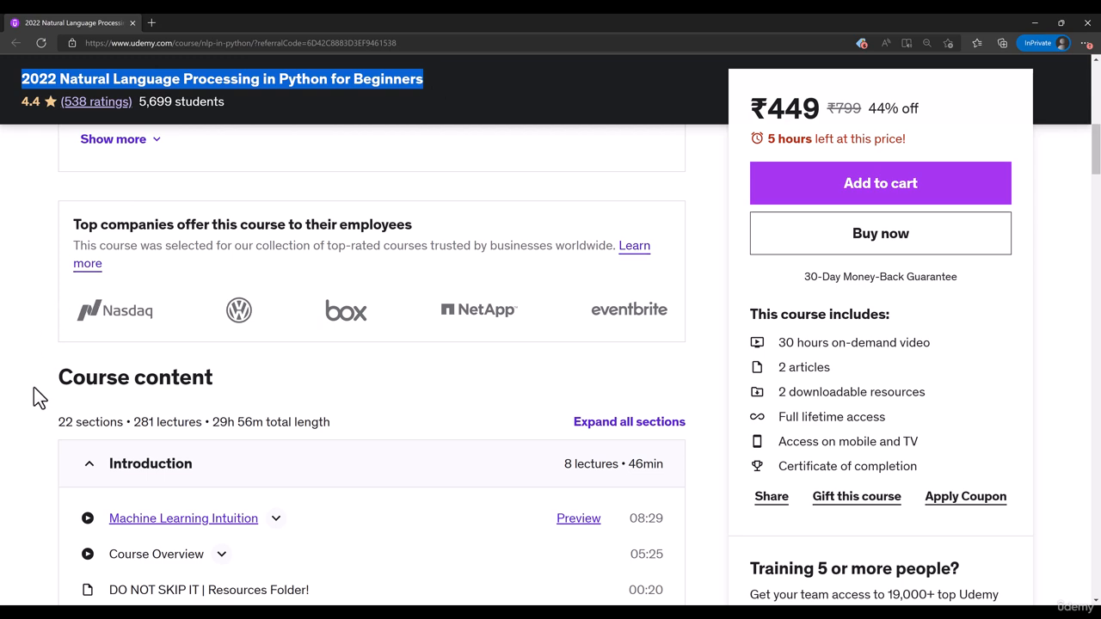
mouse_move(1087, 24)
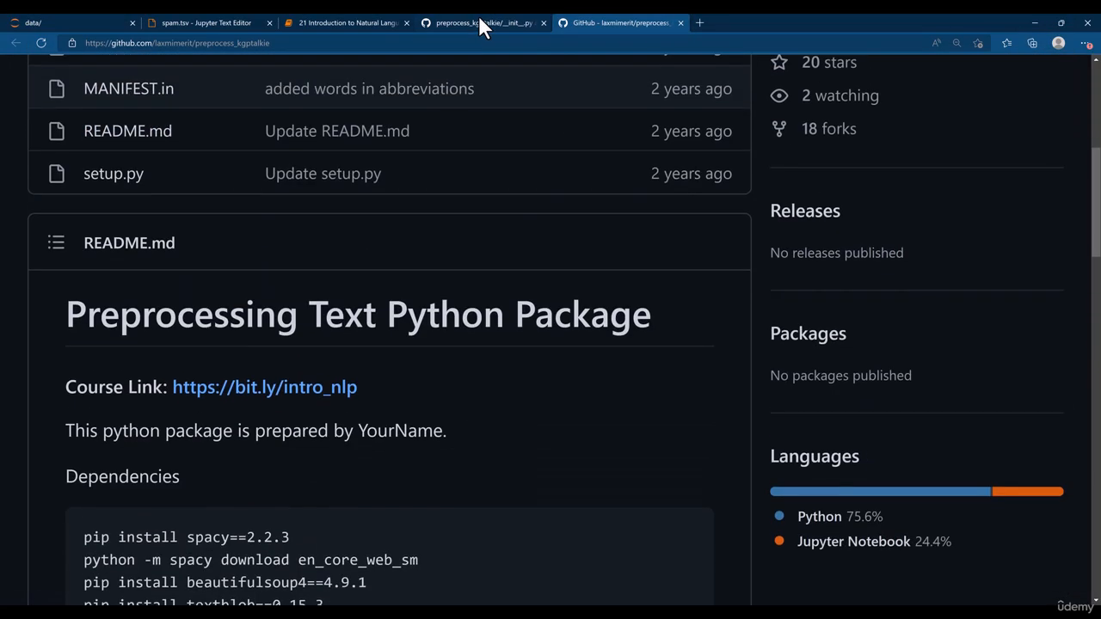
Glance at the __init__.py feature functions, then return to the course notebook.
left_click(482, 23)
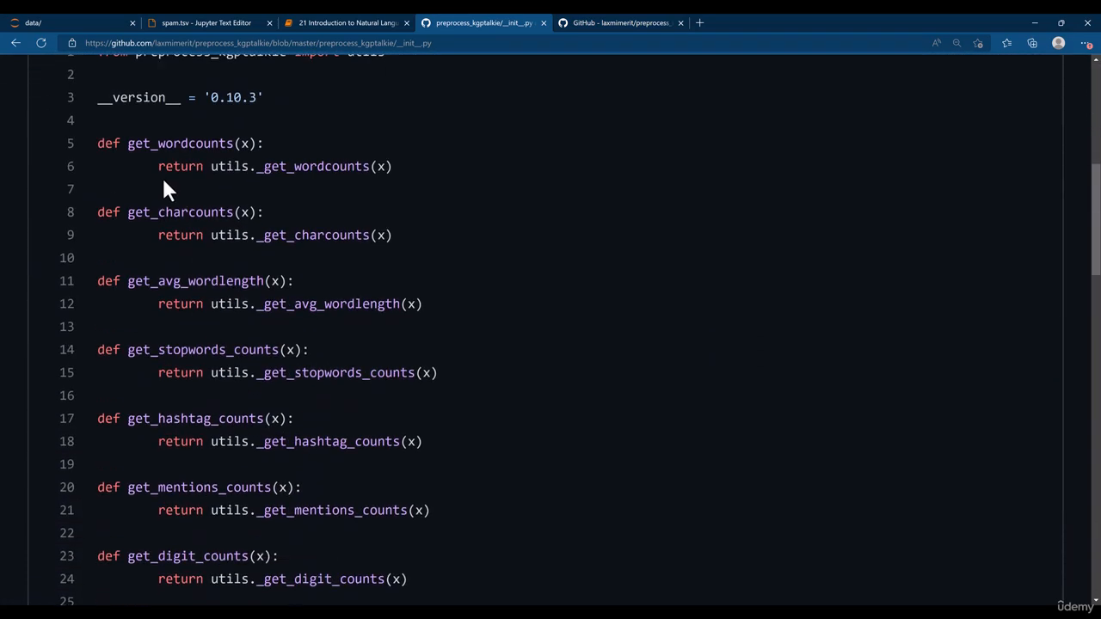
left_click(342, 22)
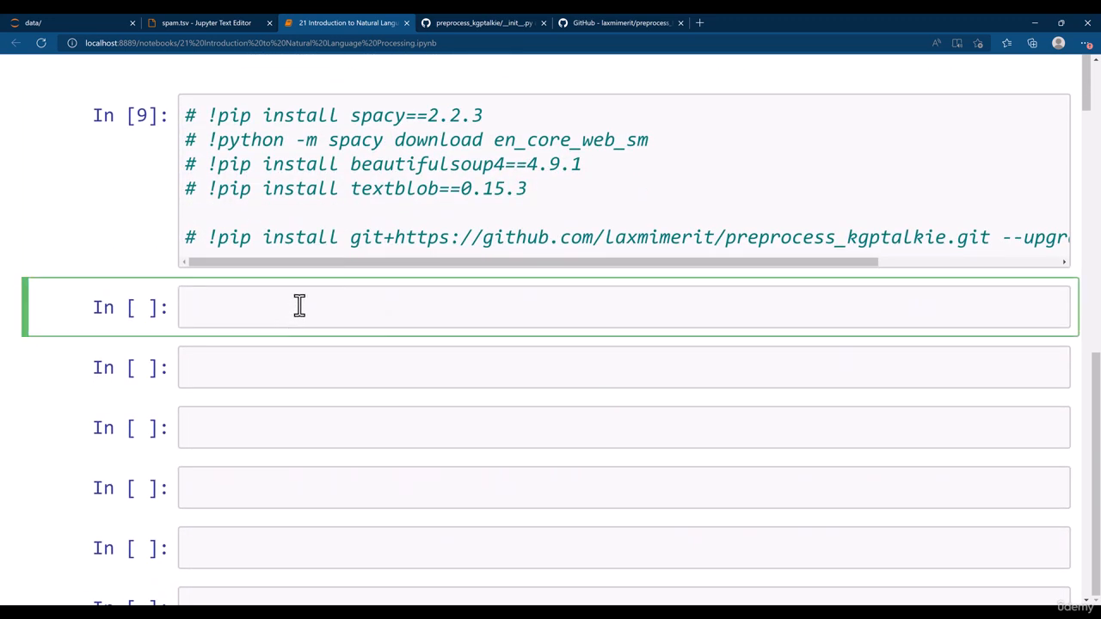
Enter 'import preprocess_kgptalkie as kgptalkie' in a new cell and highlight the alias.
type("import")
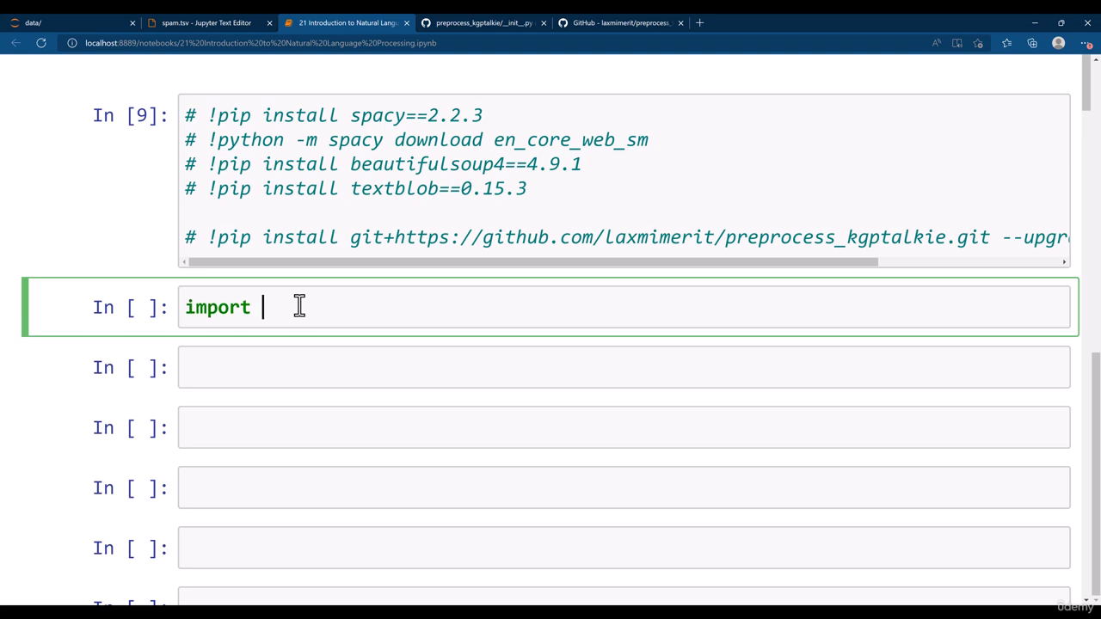
type("pr")
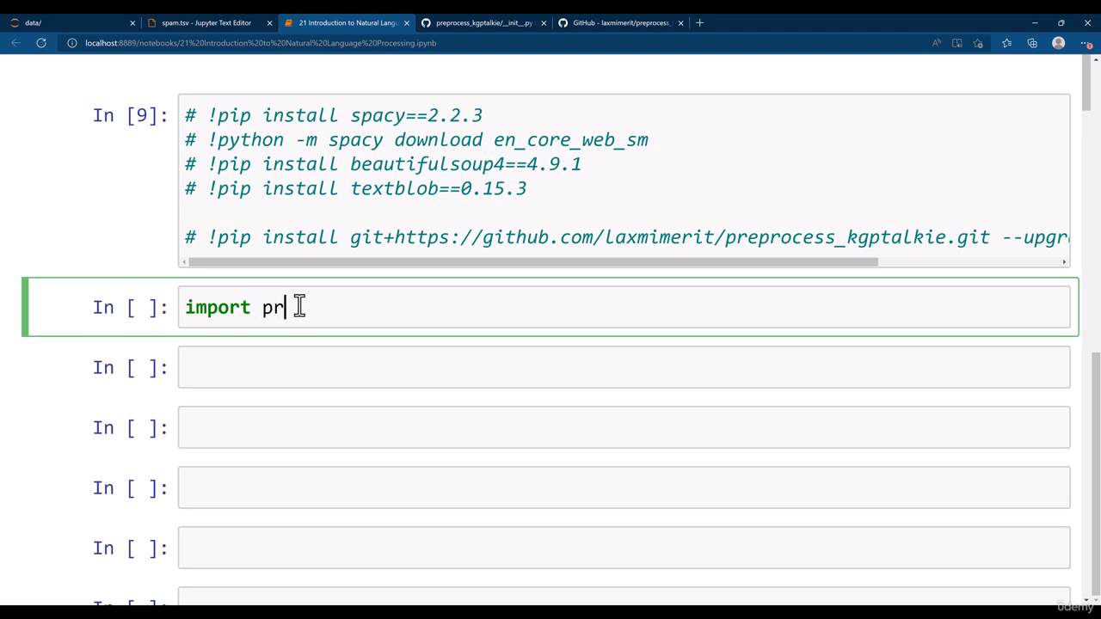
type("eprocess")
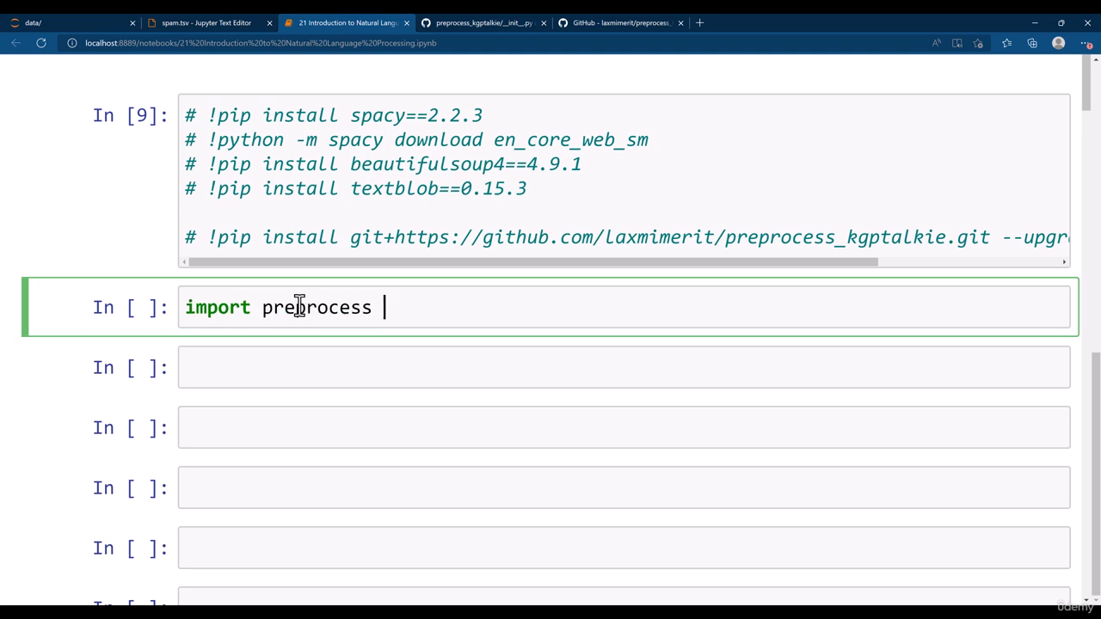
type("_kgpt")
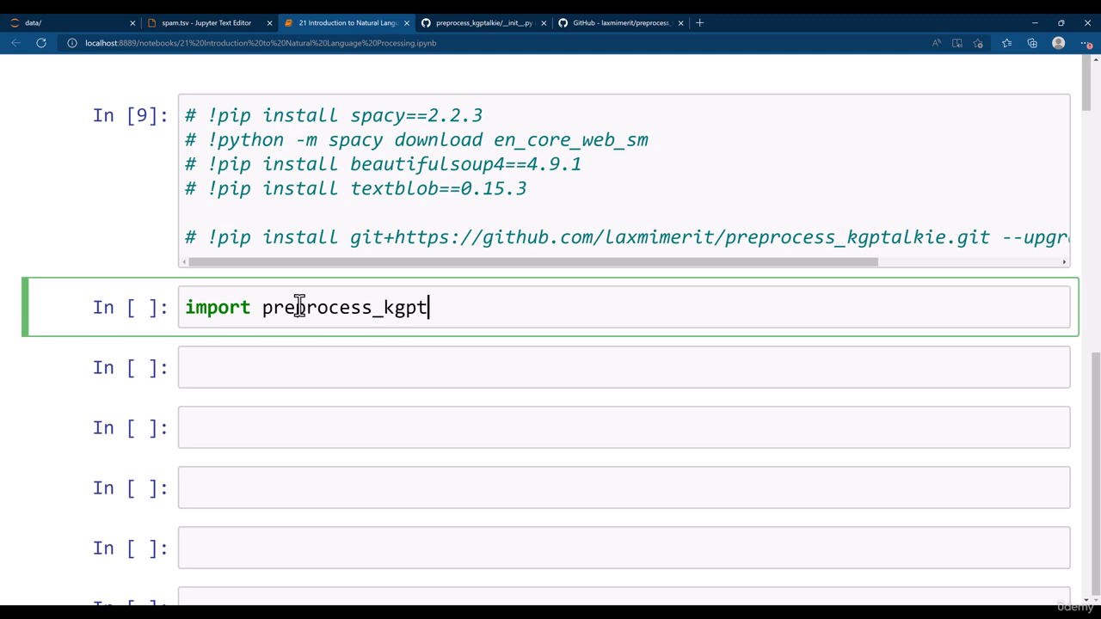
type("alkie")
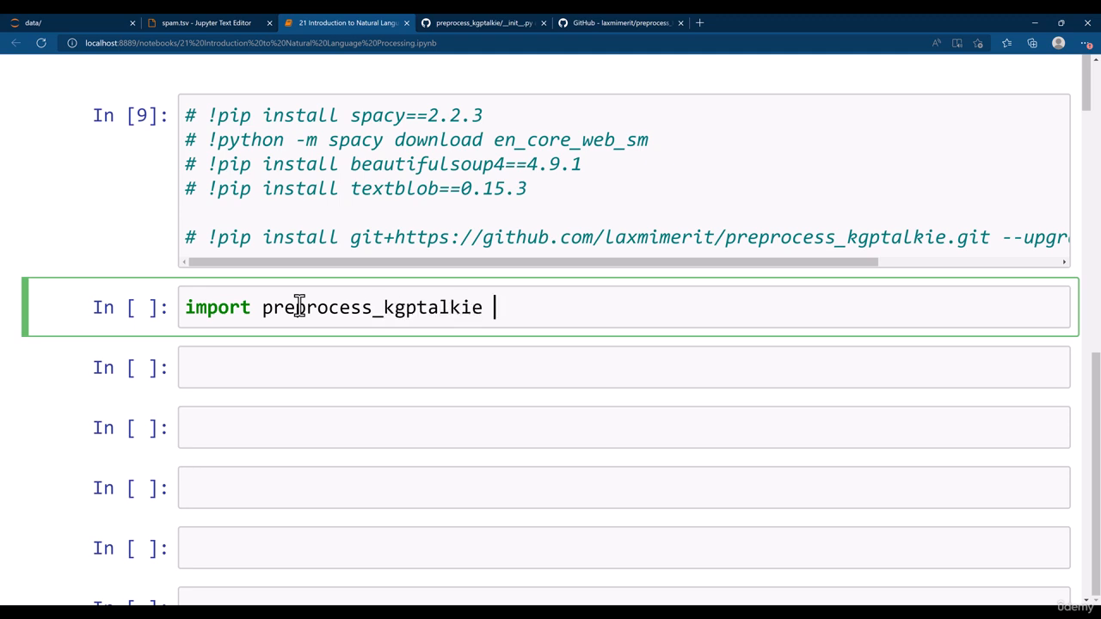
type("as kgptalkie")
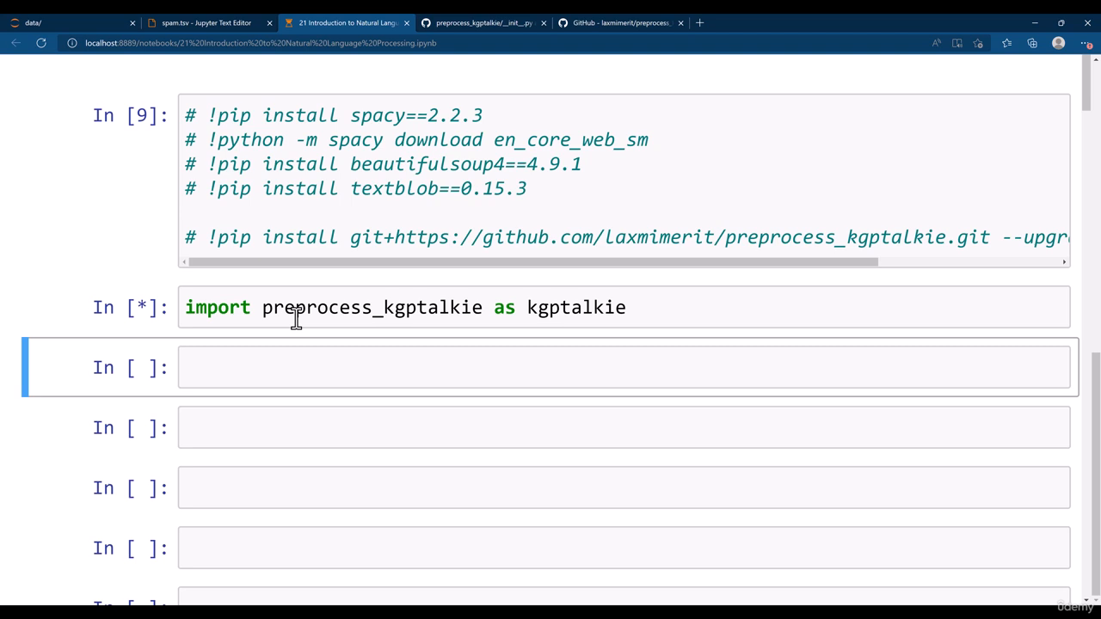
double_click(574, 307)
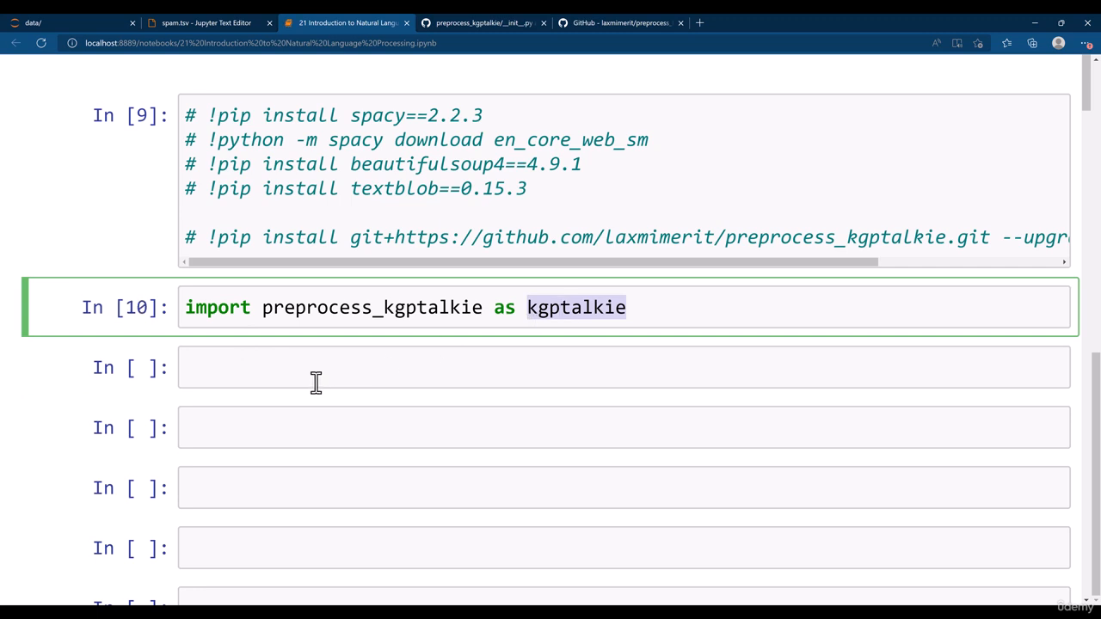
Display df['message'] lowercased with df['message'].str.lower() after fixing the .lower() error.
type("df")
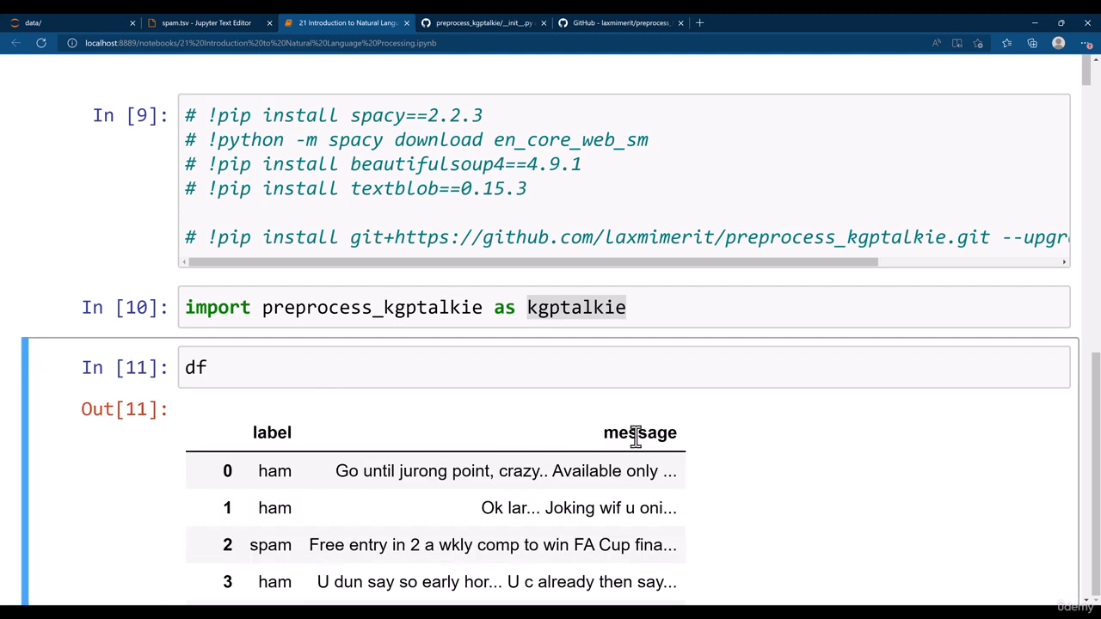
type("[]")
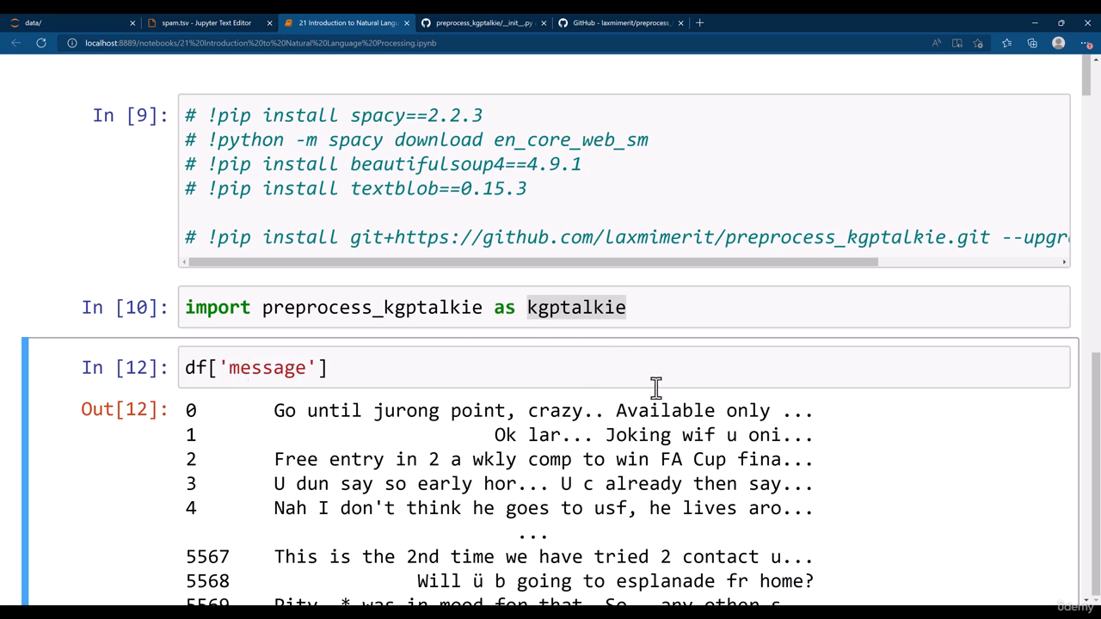
mouse_move(627, 434)
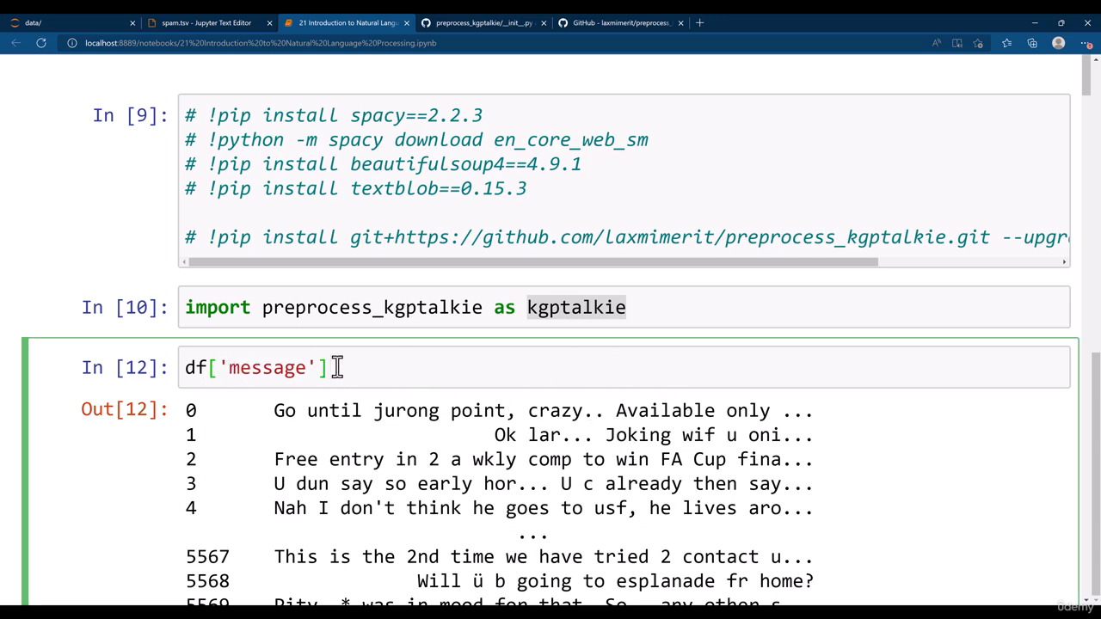
type("[1")
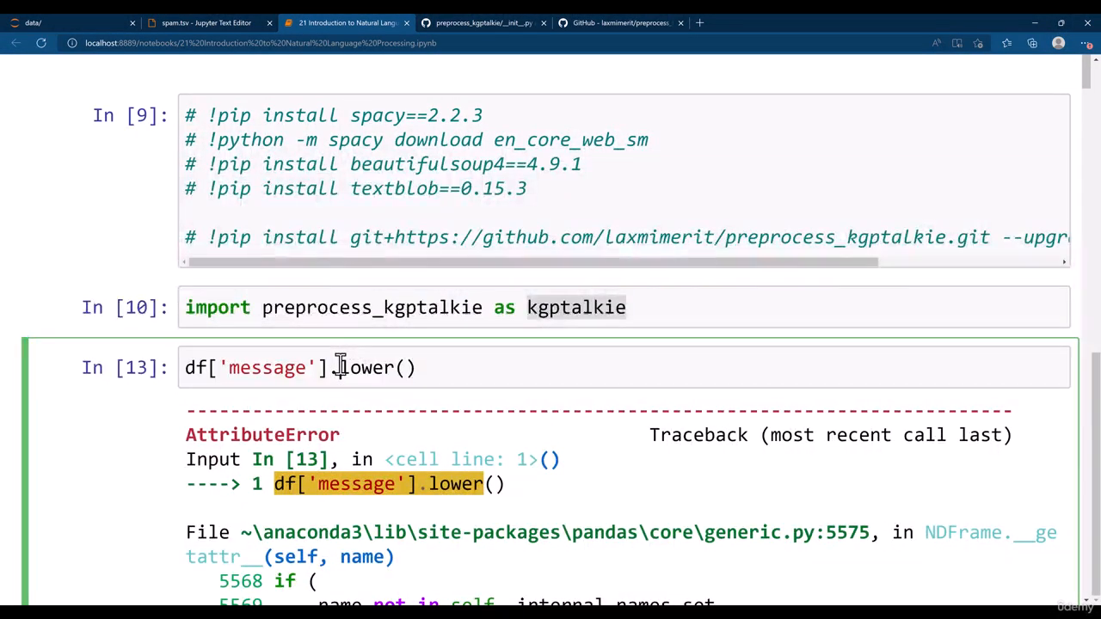
type("str.")
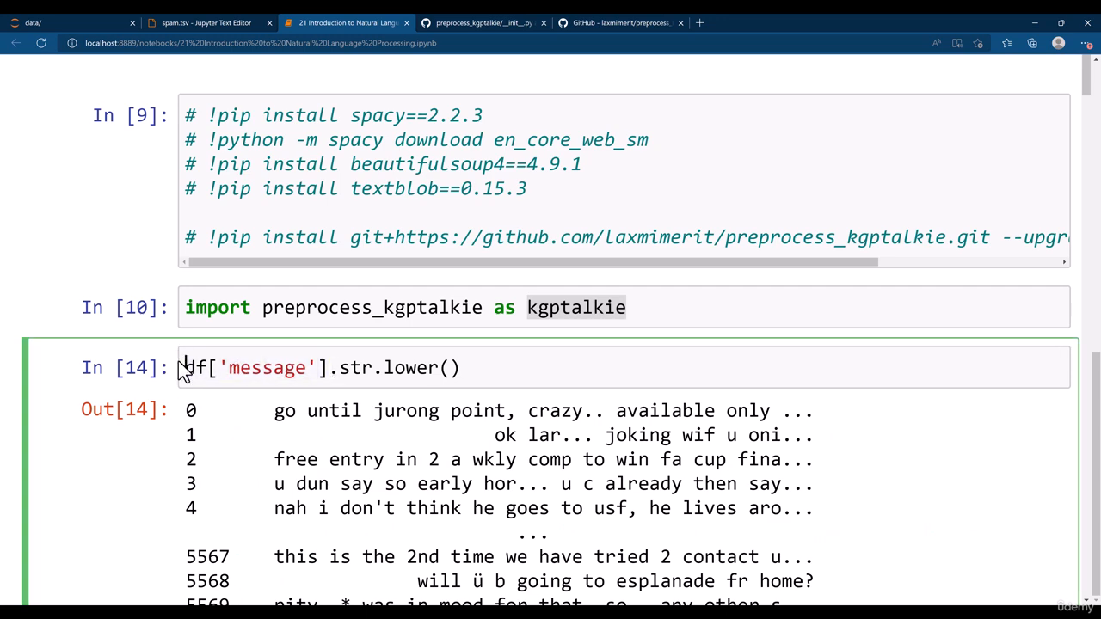
mouse_move(428, 411)
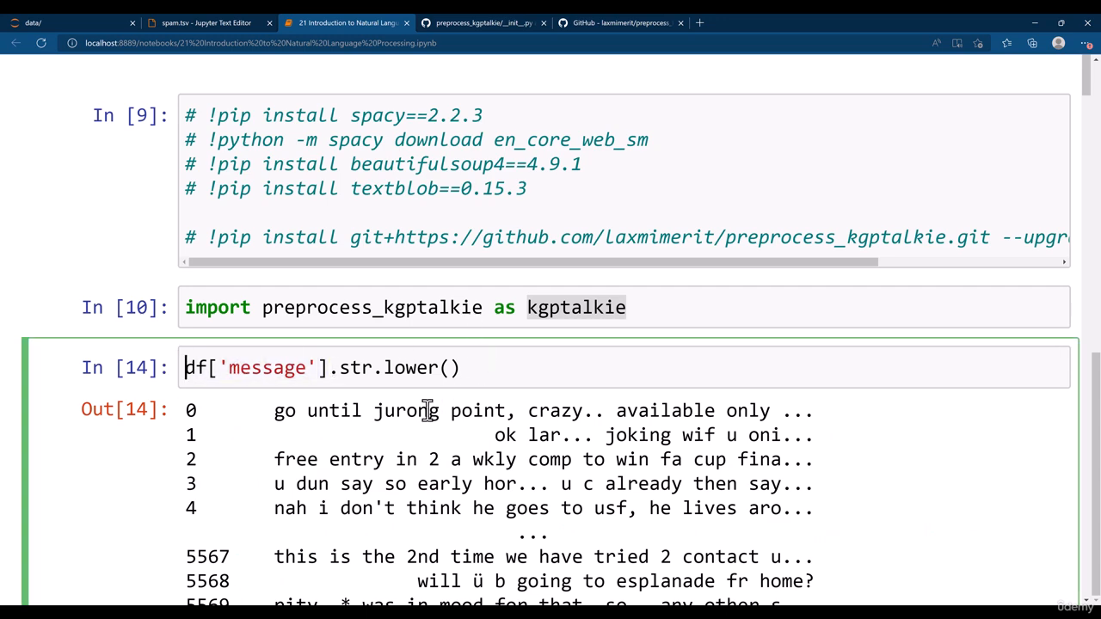
scroll("down", 3)
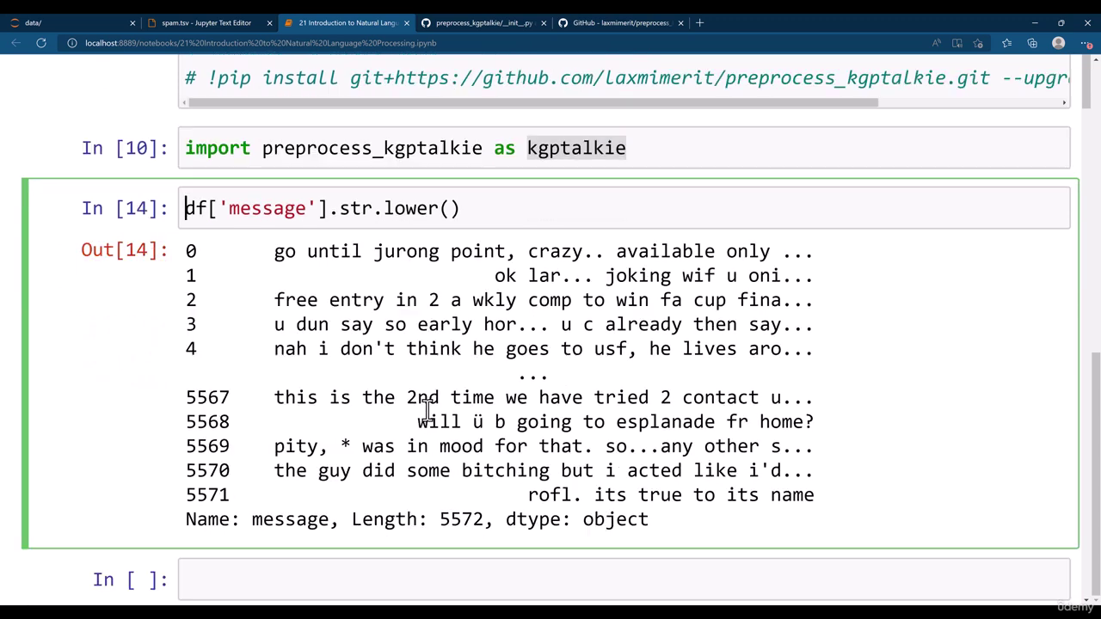
scroll("down", 3)
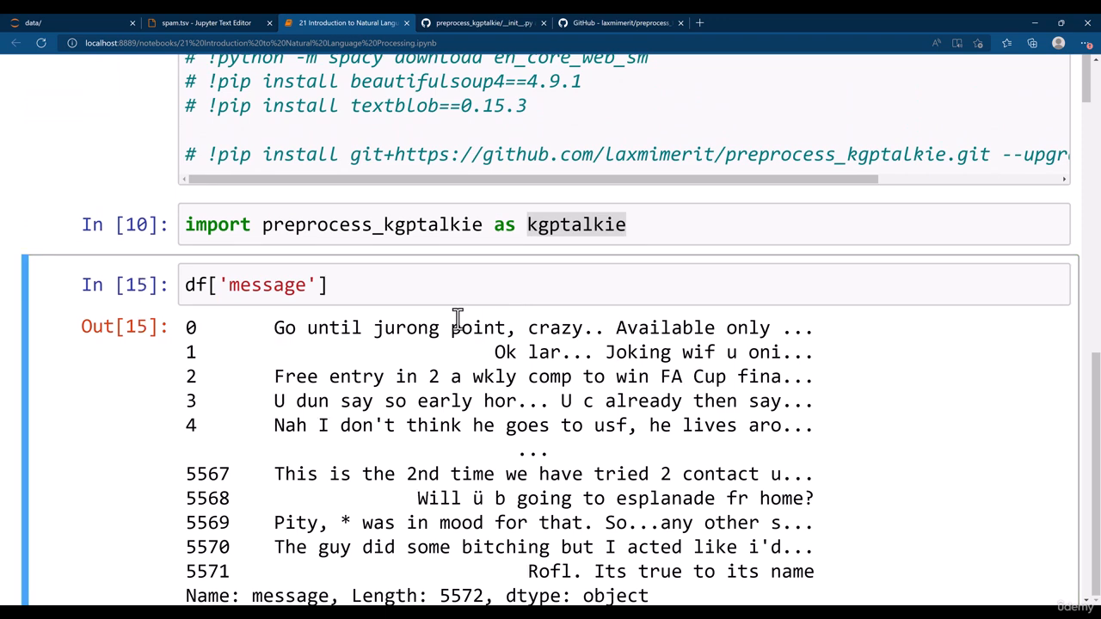
mouse_move(357, 356)
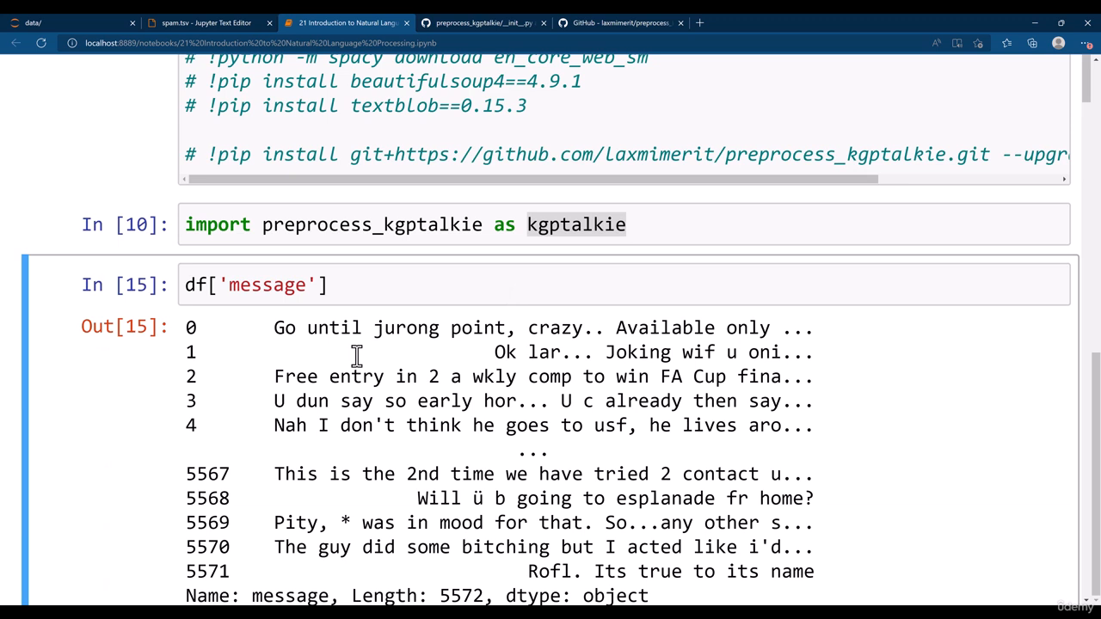
Rerun df['message'] and highlight the uppercase 'FA' and 'U' in the output.
scroll("down", 3)
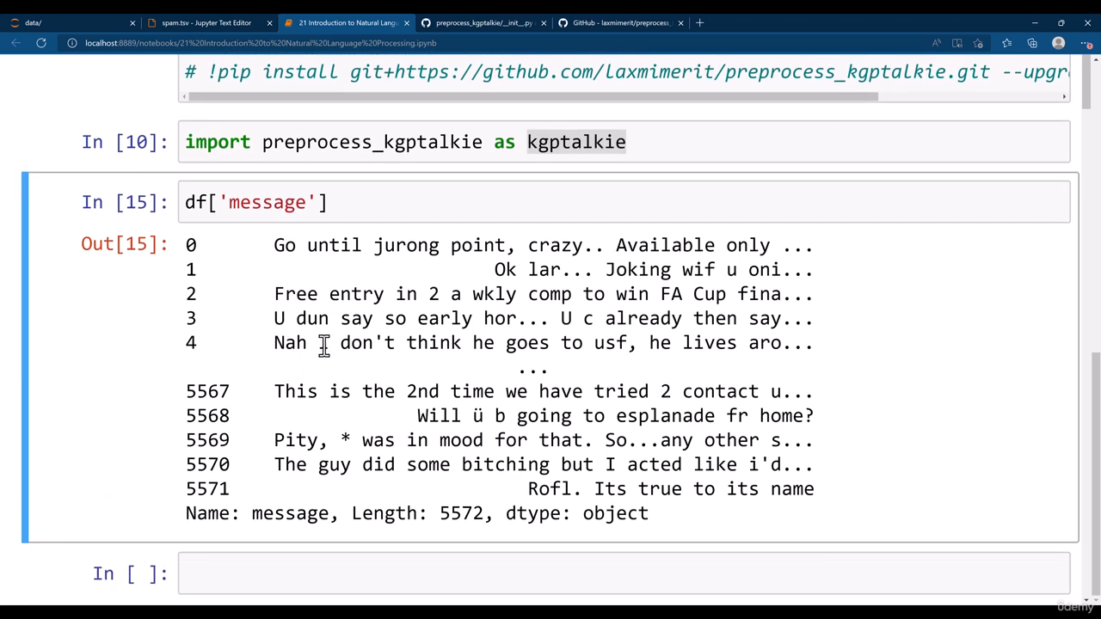
mouse_move(603, 362)
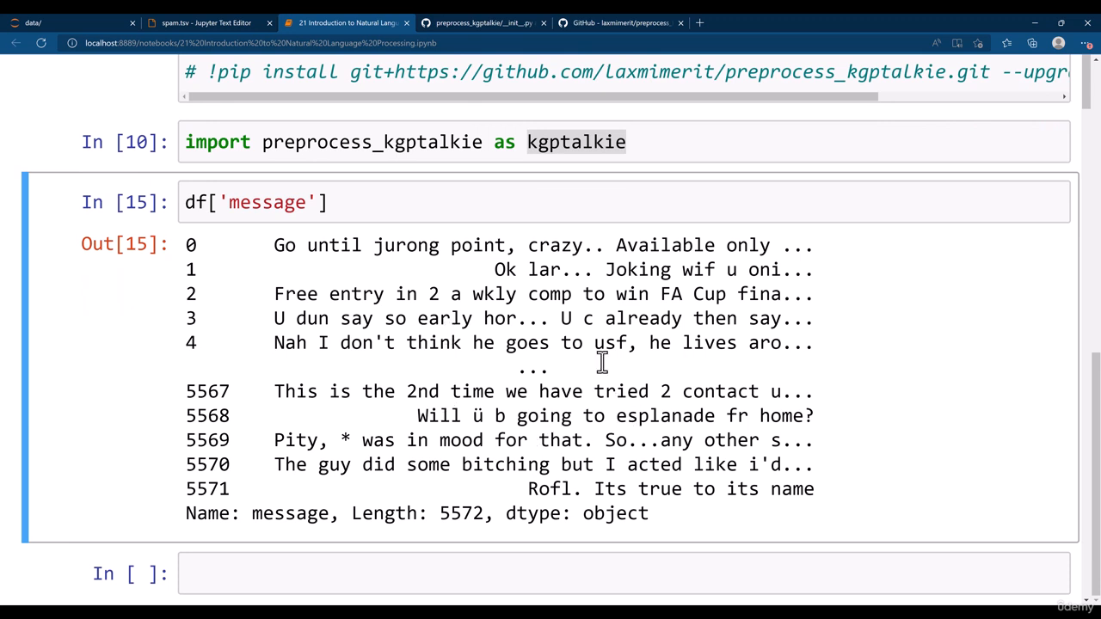
double_click(674, 294)
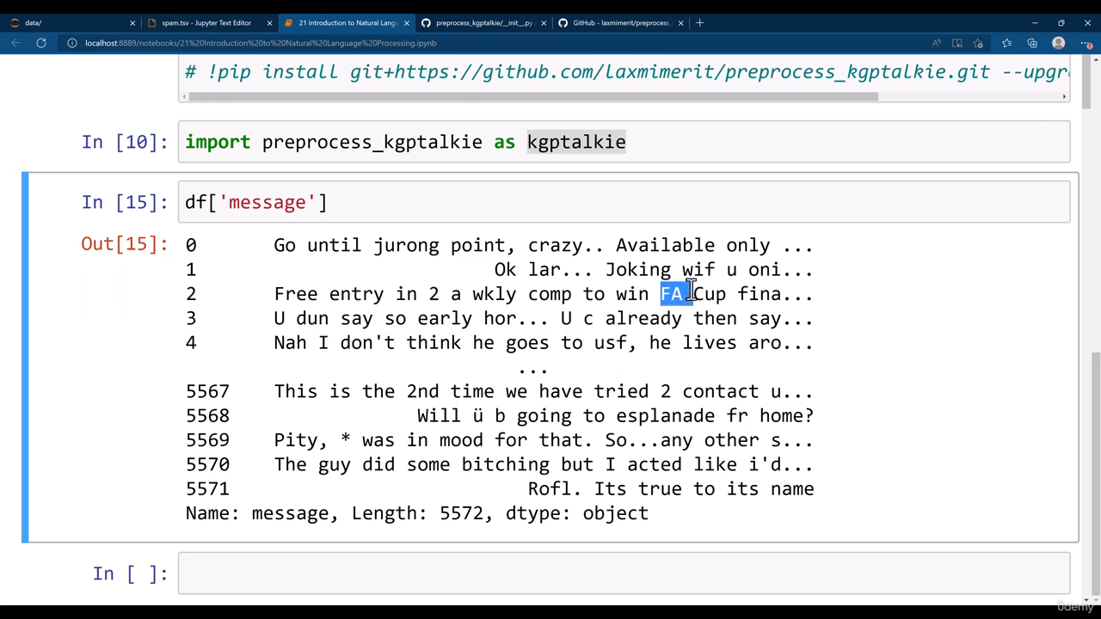
double_click(577, 318)
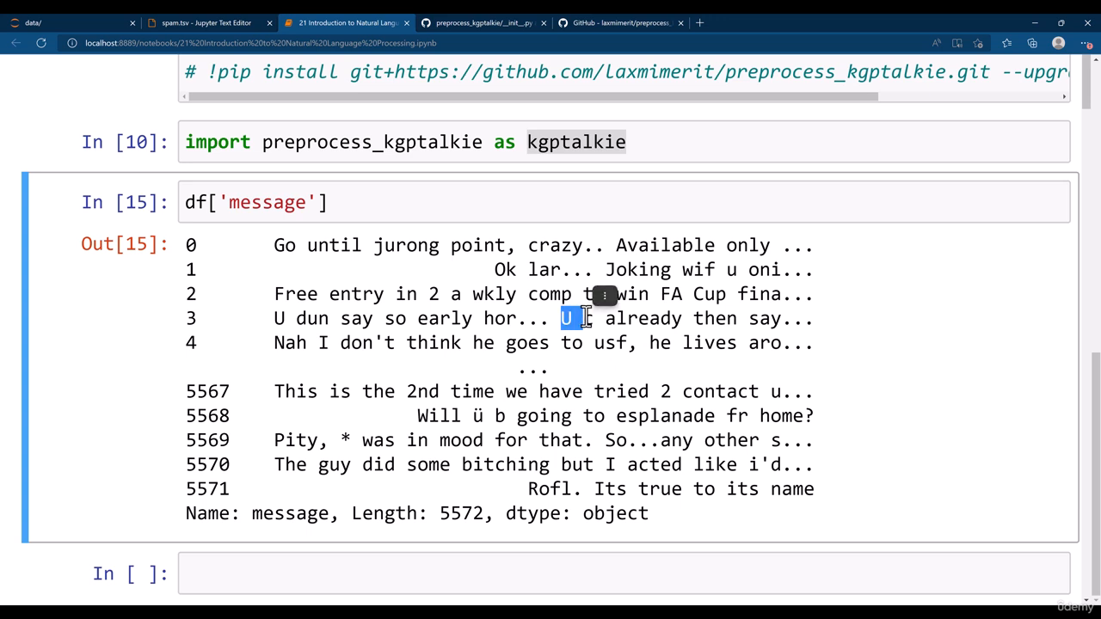
mouse_move(318, 297)
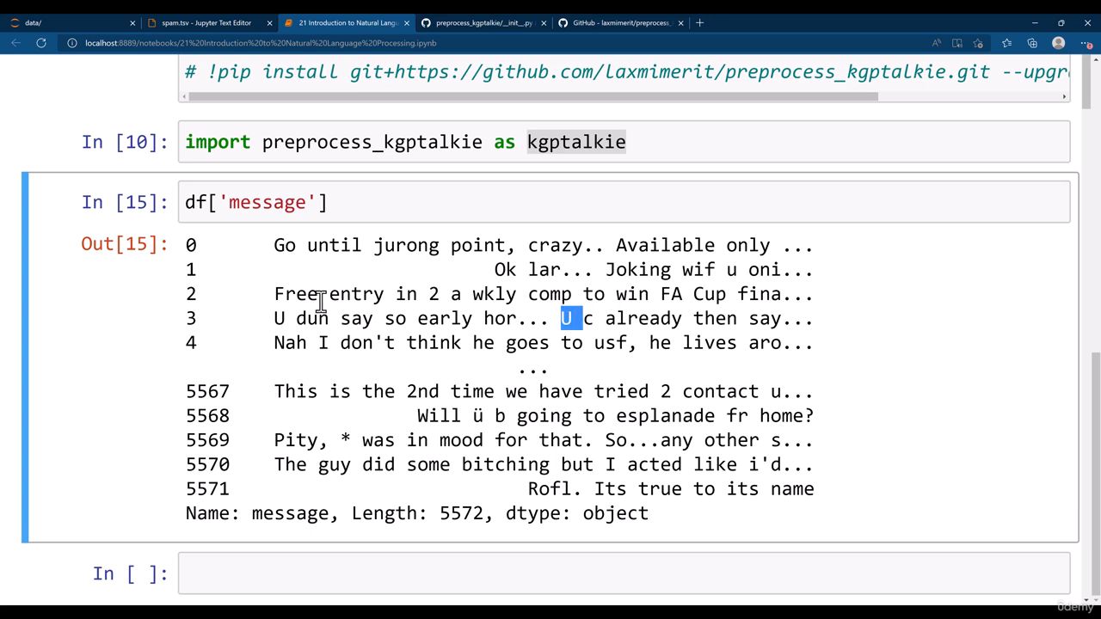
mouse_move(251, 184)
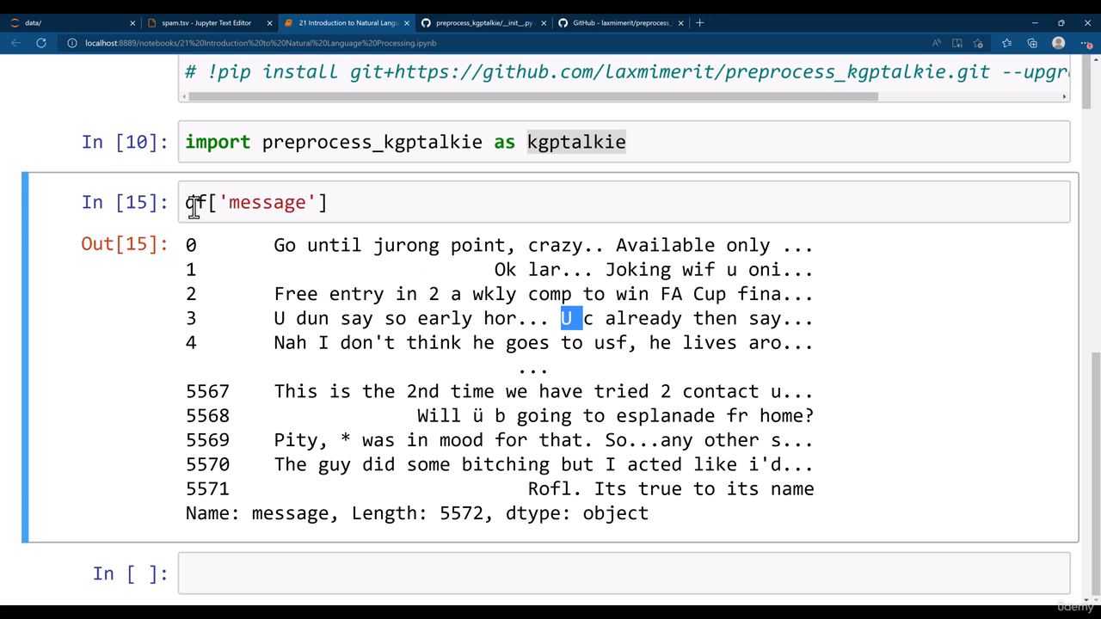
Write df['wordcounts'] = df['message'].apply(lambda x: kgptalkie.get_wordcounts(x)), checking GitHub for the name.
type("a")
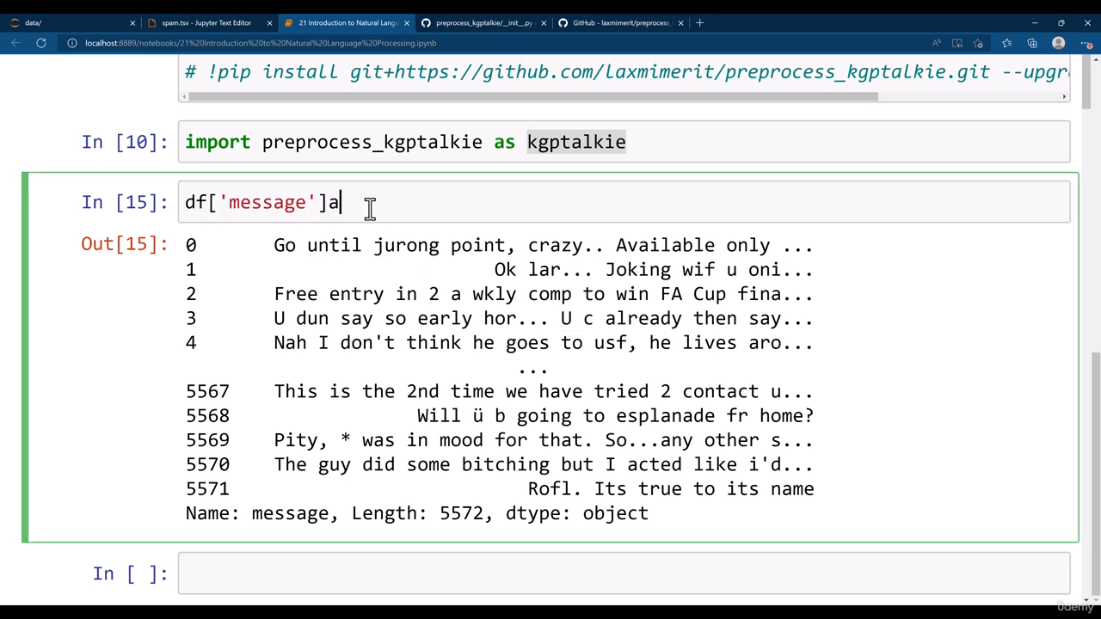
type(".apply")
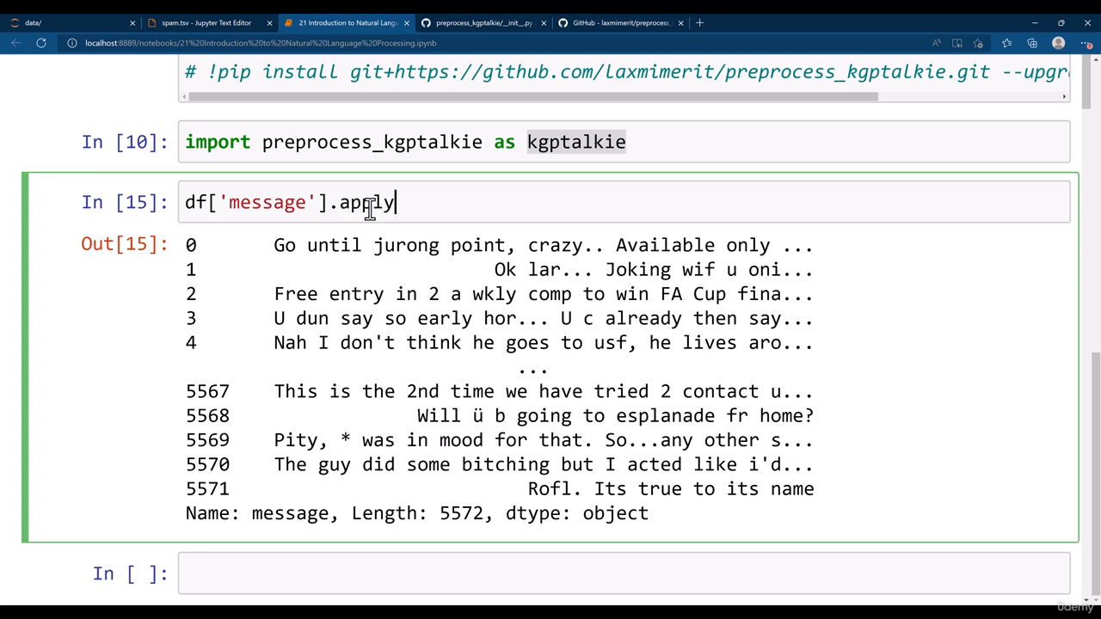
type("(lambda x")
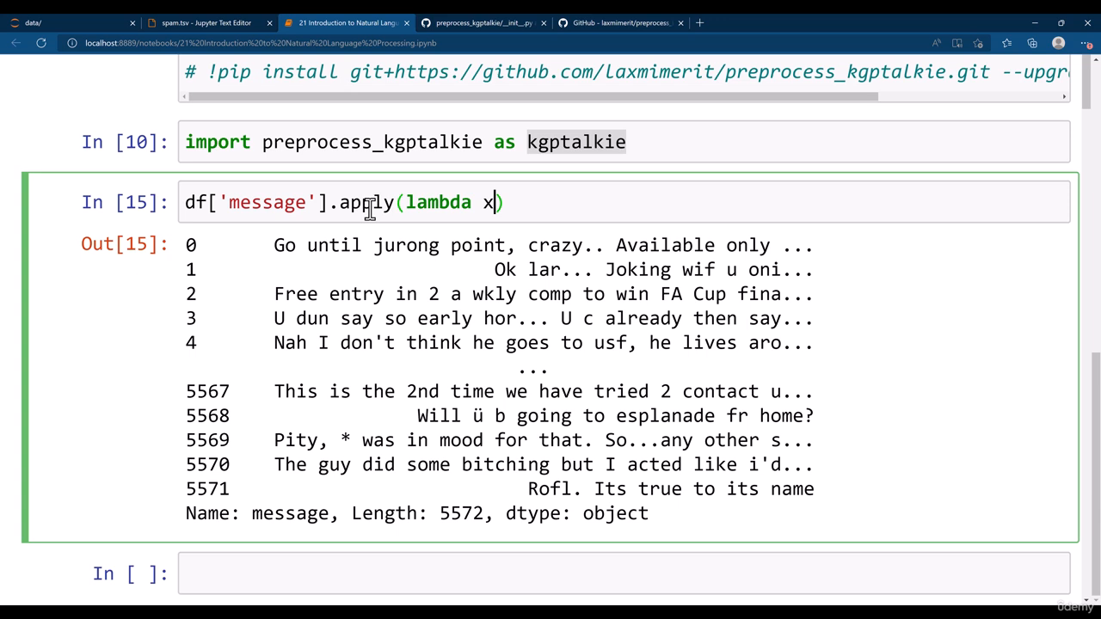
type(": kgptalkie.get")
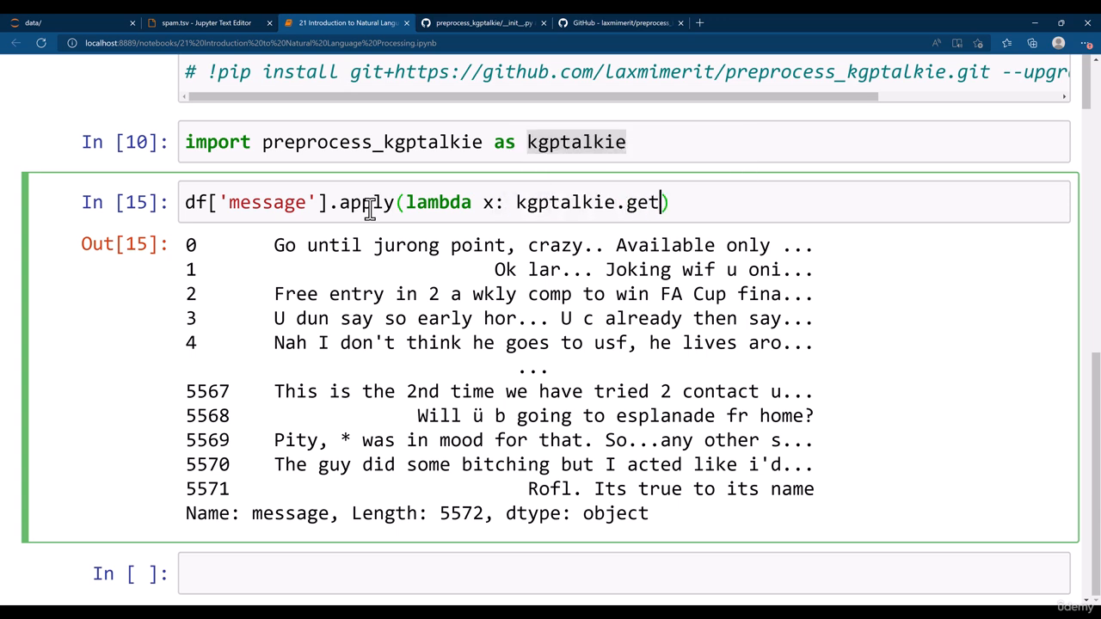
type("wo")
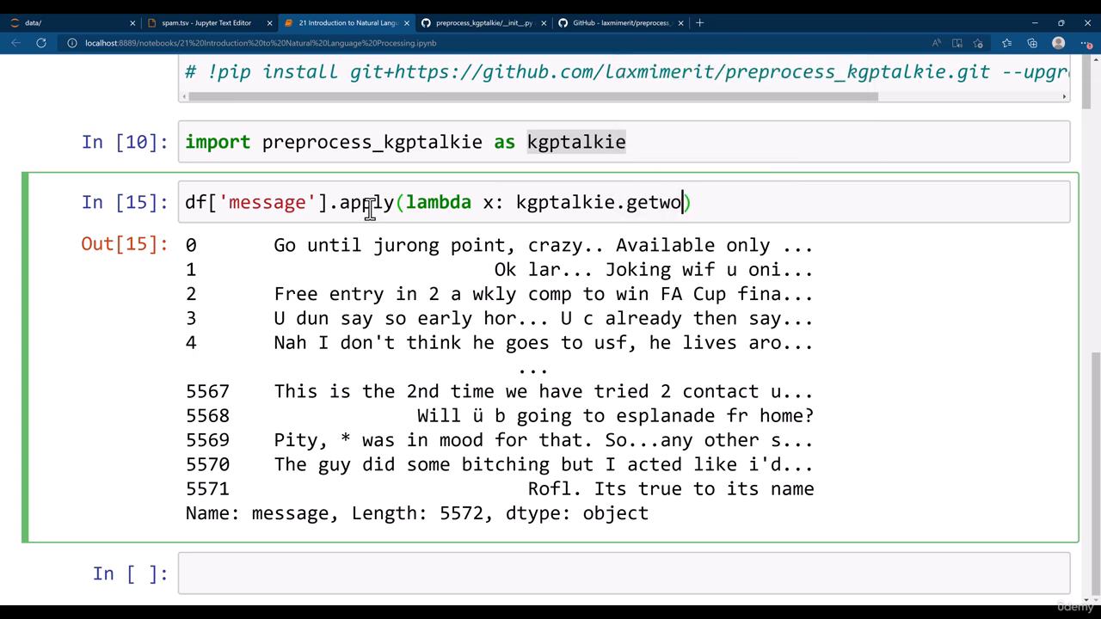
key("BackSpace")
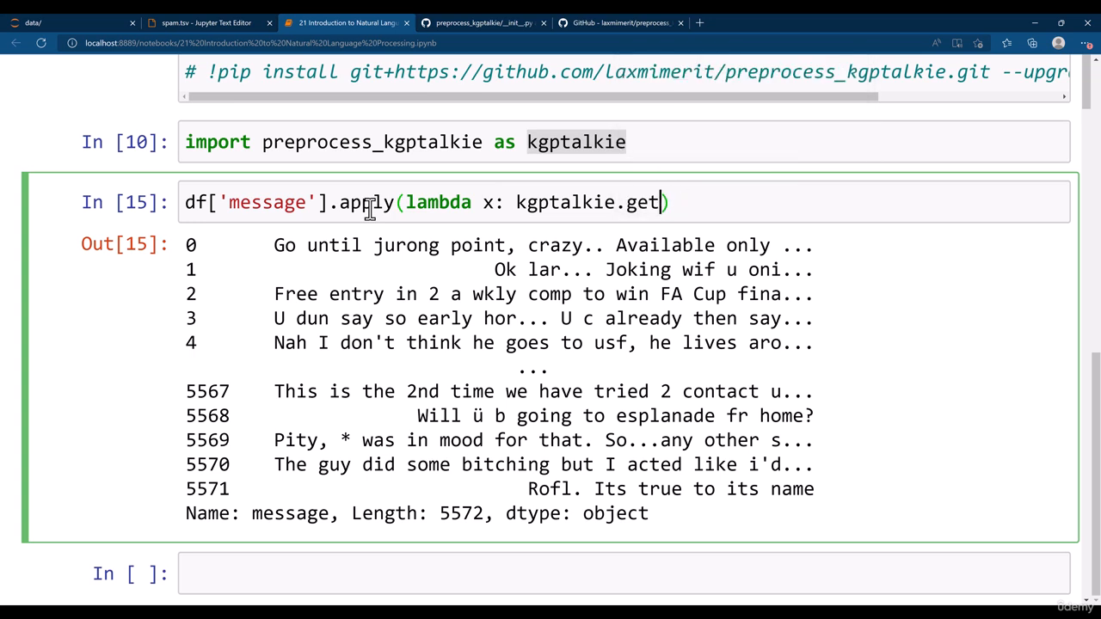
type("_wordcounts(x")
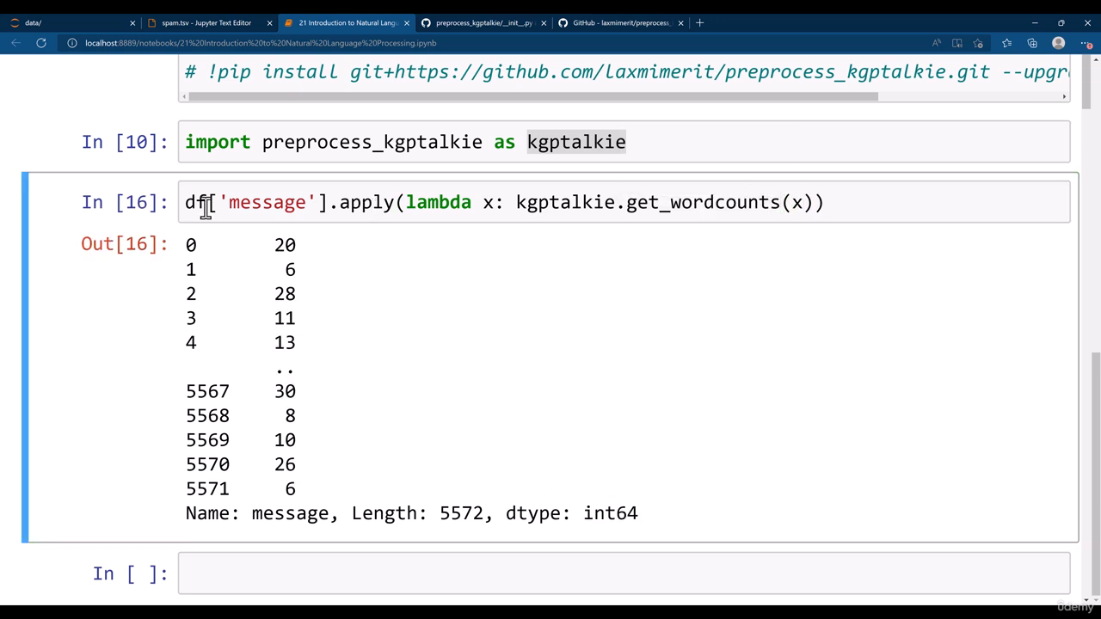
mouse_move(329, 202)
type("df['wordco'] =  ")
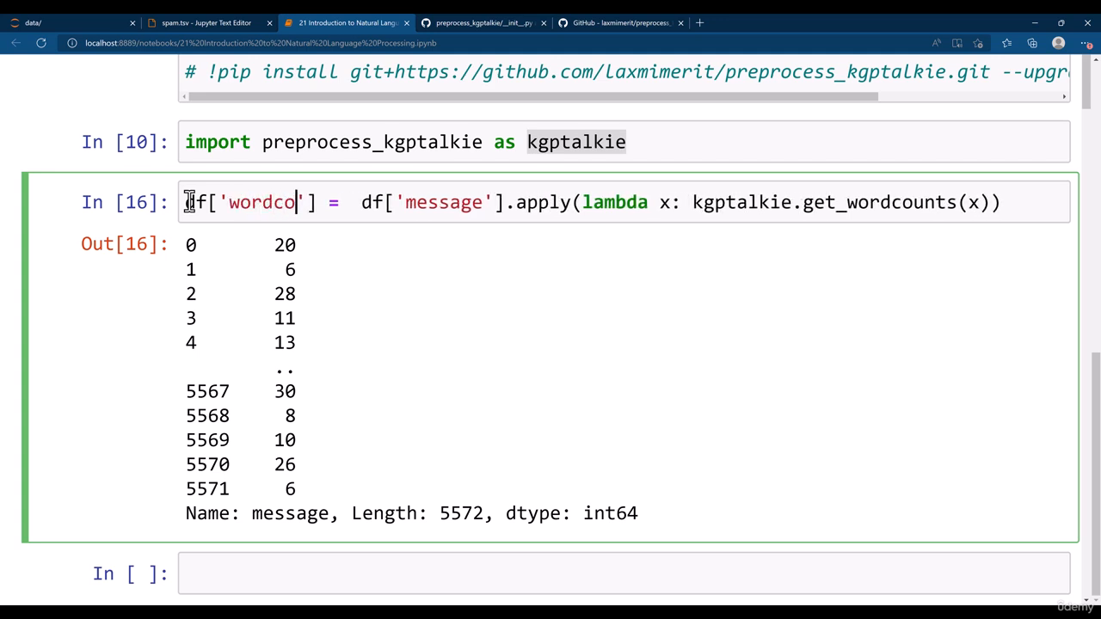
type("unts")
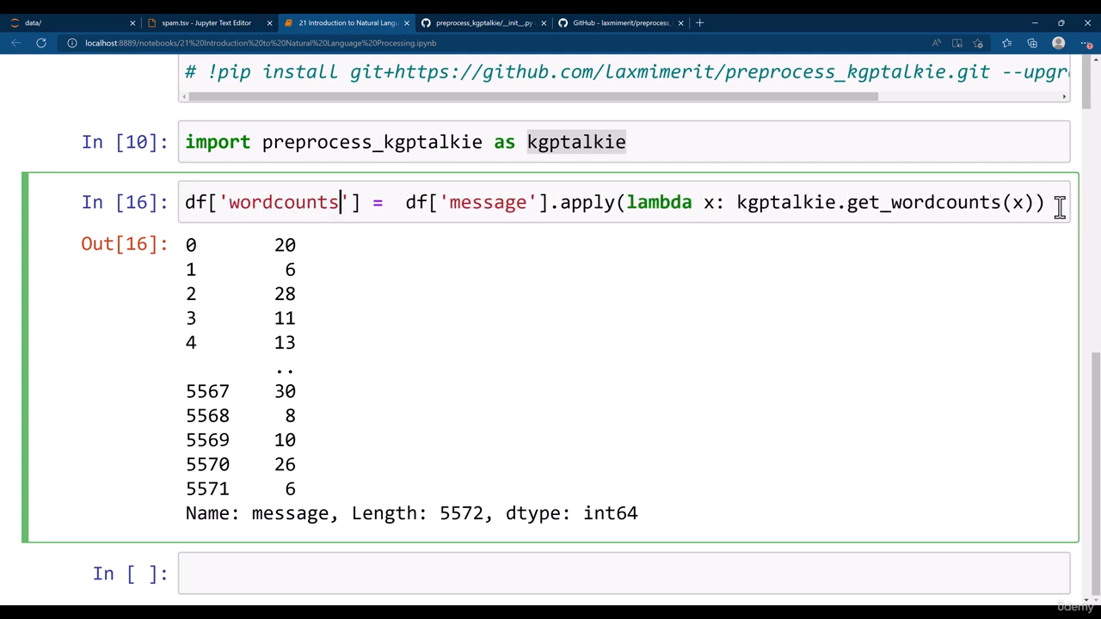
left_click(473, 22)
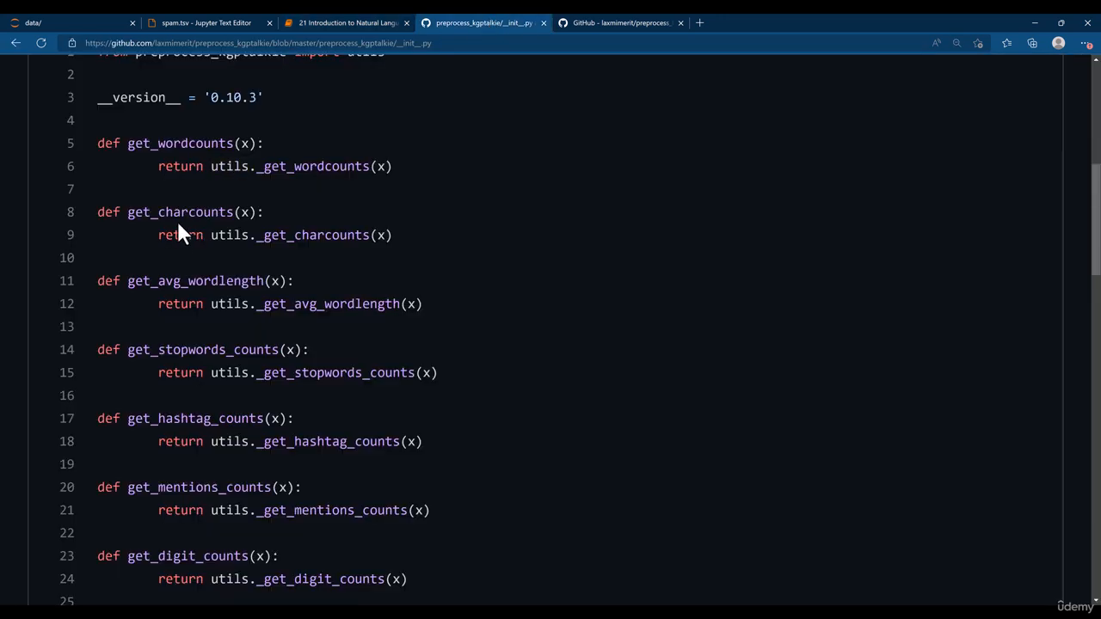
left_click(344, 23)
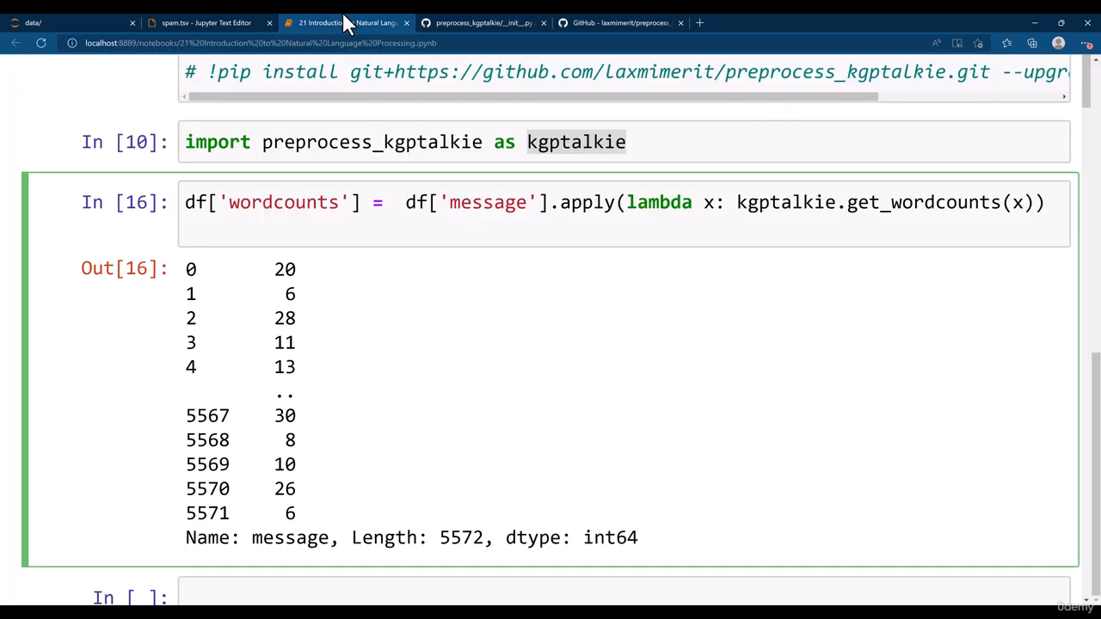